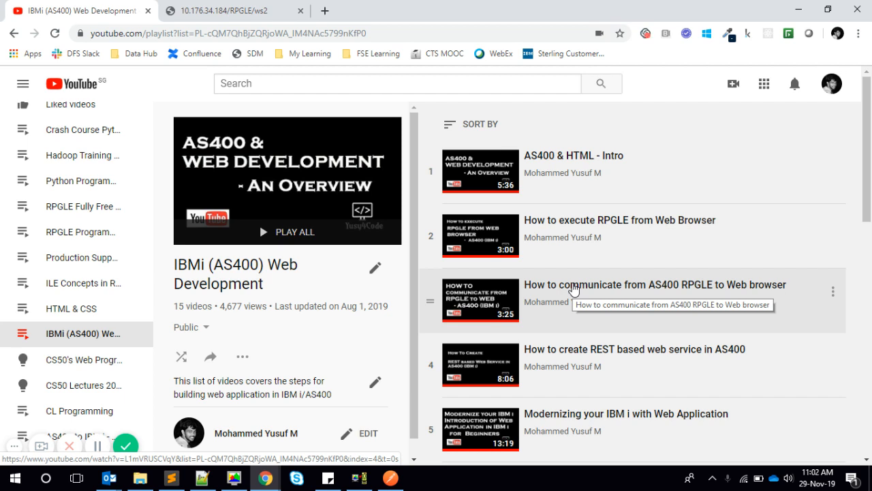
{"action": "mouse_move", "coordinate": [270, 11]}
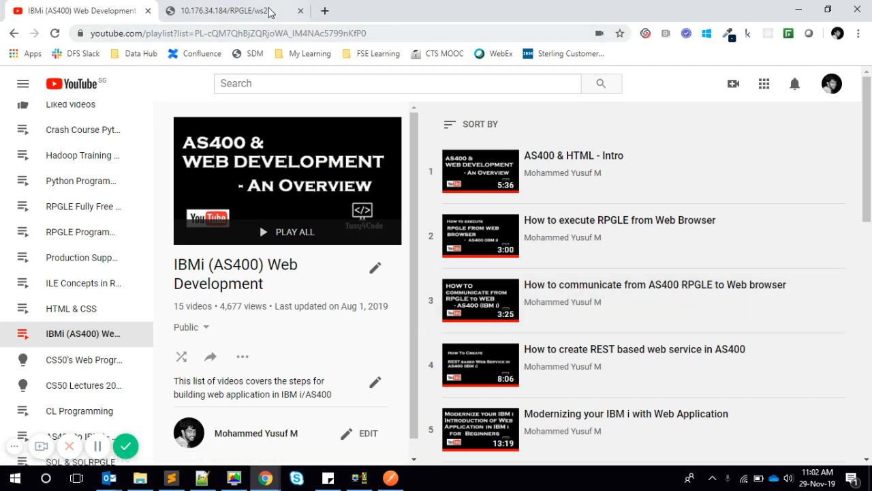
- Show the ws2 service page answering a GET with hello world from RPG
{"action": "left_click", "coordinate": [218, 10]}
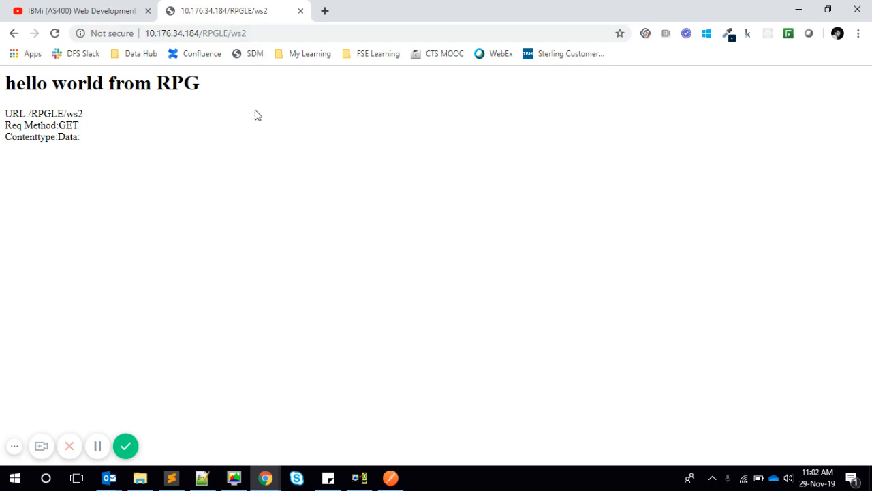
{"action": "mouse_move", "coordinate": [382, 286]}
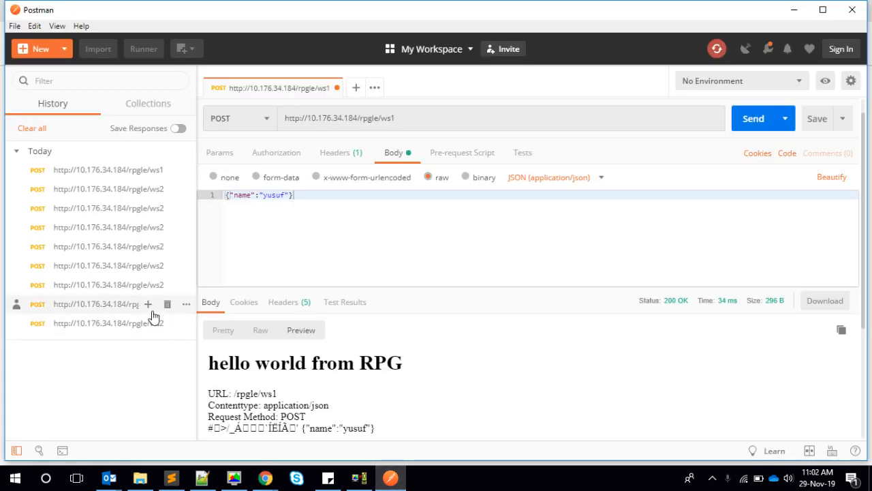
{"action": "mouse_move", "coordinate": [474, 208]}
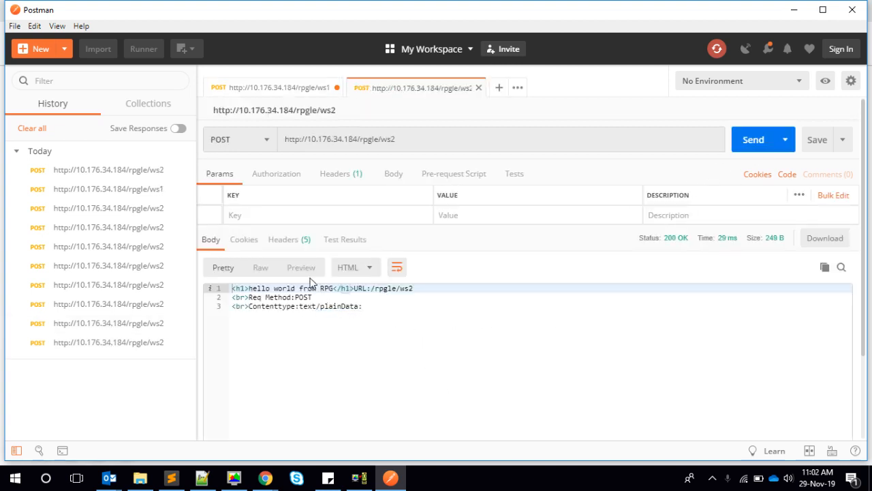
{"action": "mouse_move", "coordinate": [281, 183]}
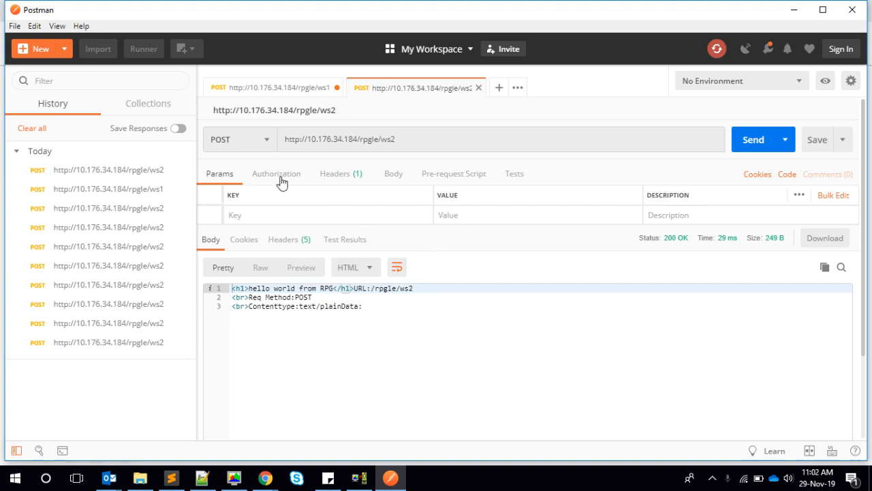
- Give the ws2 POST a raw JSON body {"name":"yusuf"} as application/json
{"action": "left_click", "coordinate": [537, 199]}
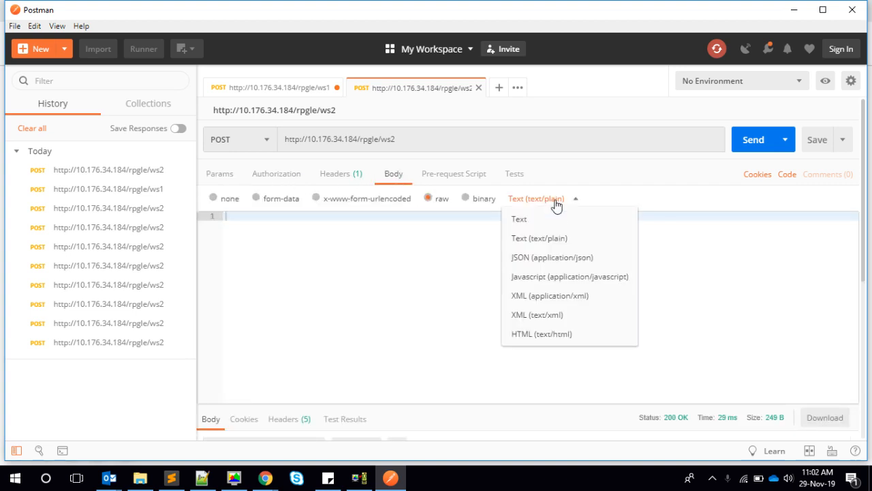
{"action": "left_click", "coordinate": [552, 256]}
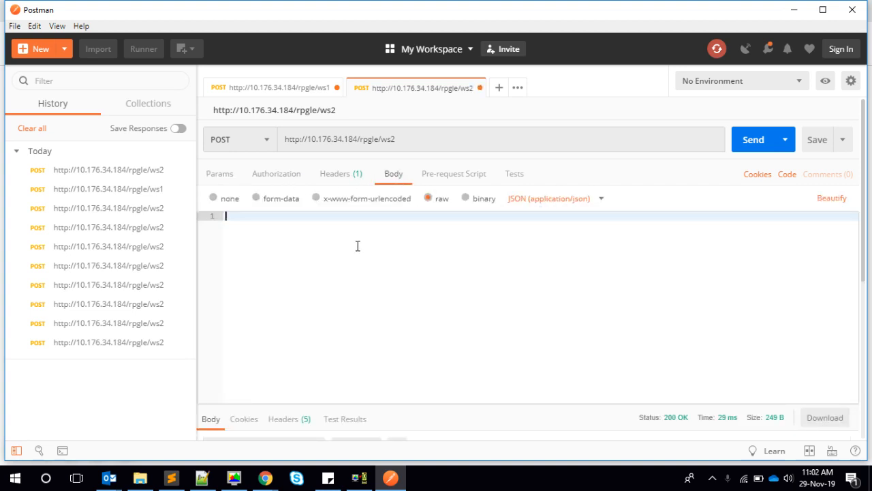
{"action": "type", "text": "{\"name\":"}
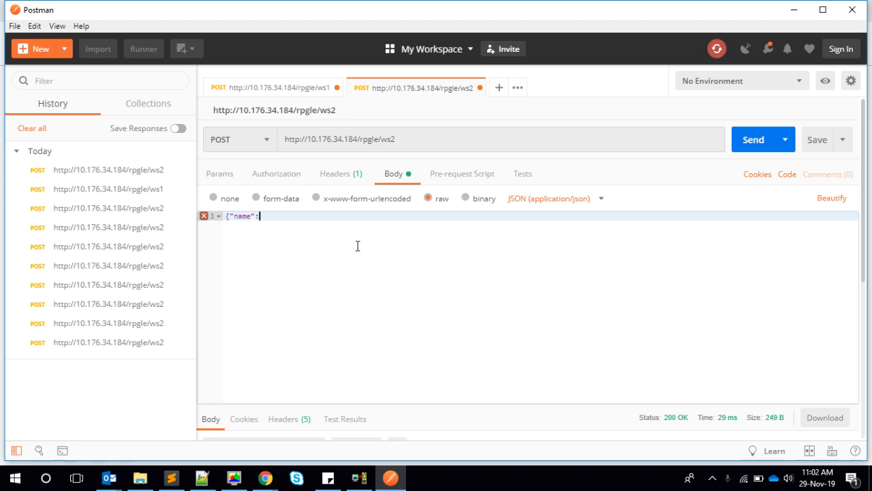
{"action": "type", "text": "yu\""}
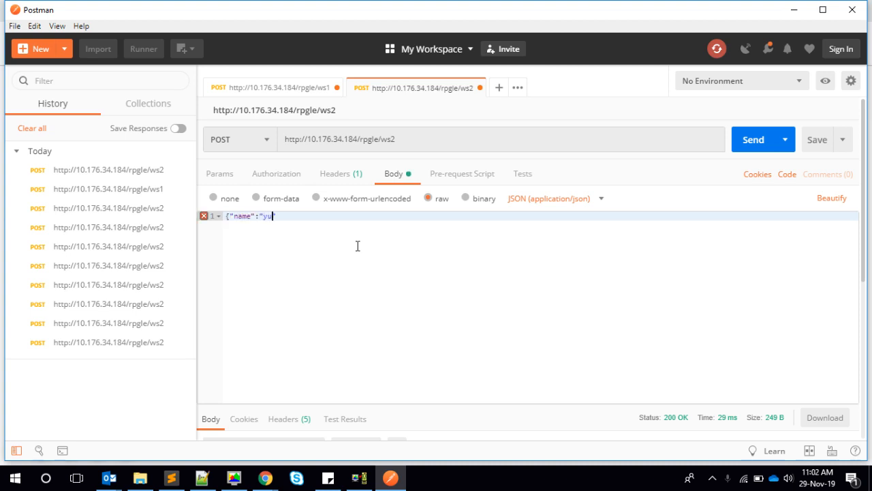
{"action": "type", "text": "suf\"}"}
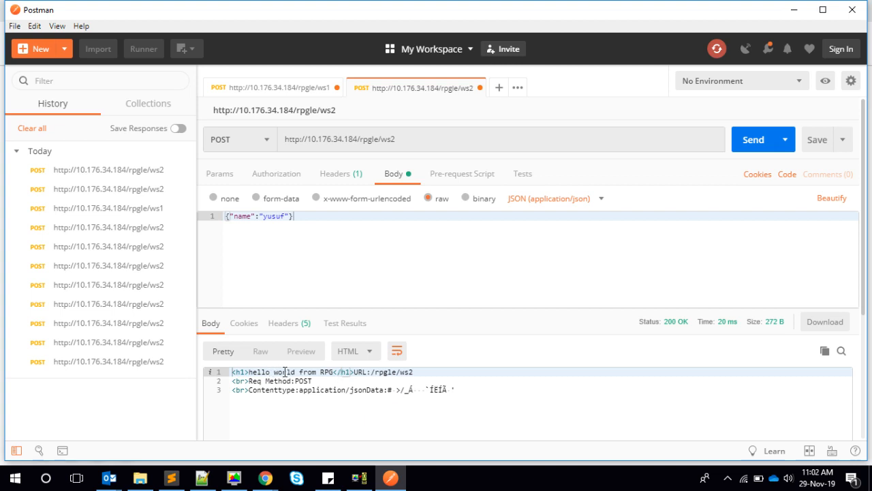
- Preview the ws2 response as a rendered page with the garbled Data text
{"action": "left_click", "coordinate": [300, 350]}
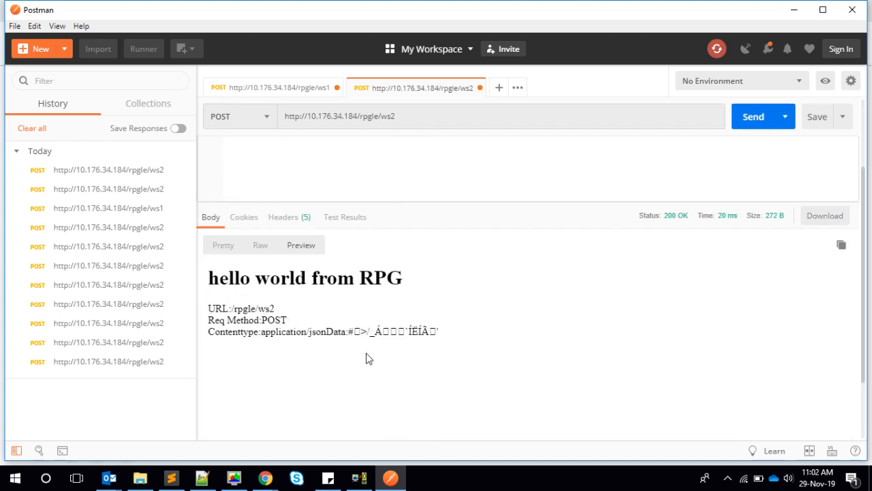
{"action": "mouse_move", "coordinate": [368, 351]}
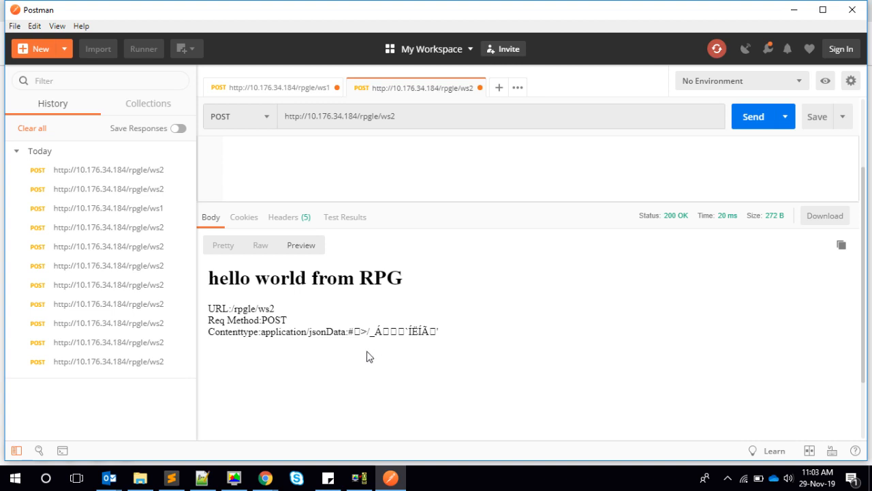
{"action": "mouse_move", "coordinate": [509, 294]}
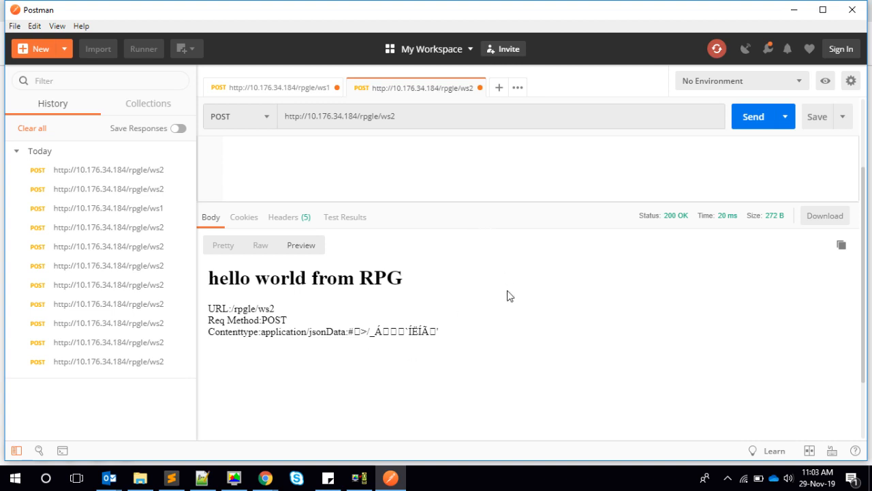
{"action": "mouse_move", "coordinate": [376, 355]}
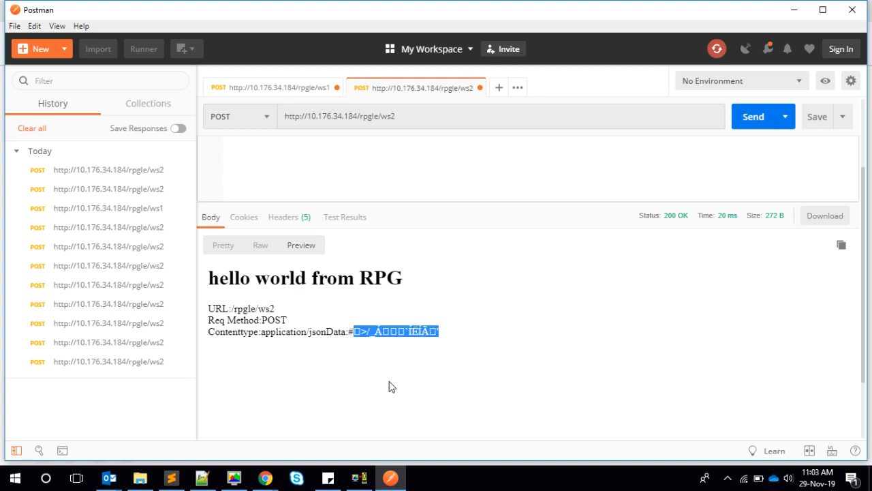
{"action": "mouse_move", "coordinate": [229, 425]}
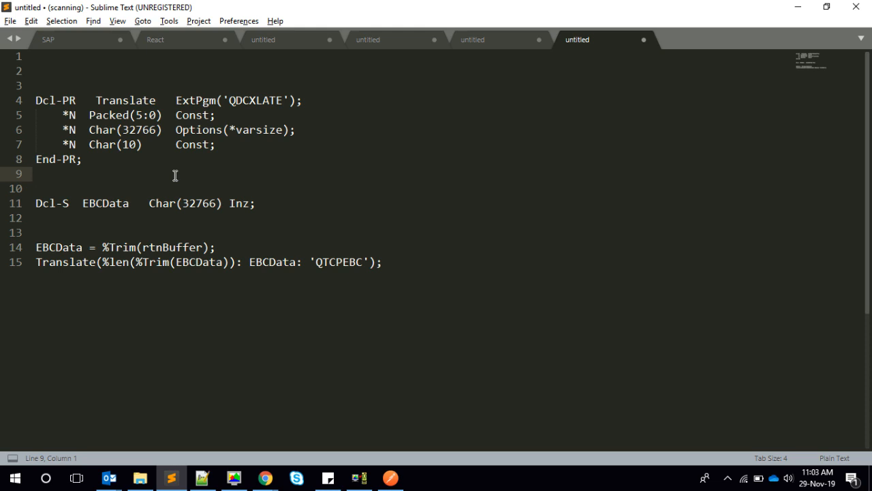
- Copy the QDCXLATE program name and switch to the IBM i terminal session
{"action": "double_click", "coordinate": [256, 101]}
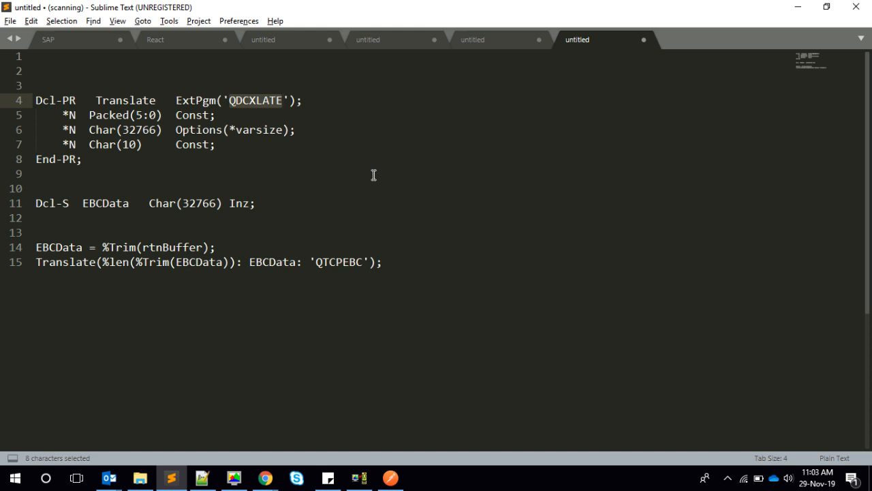
{"action": "mouse_move", "coordinate": [330, 134]}
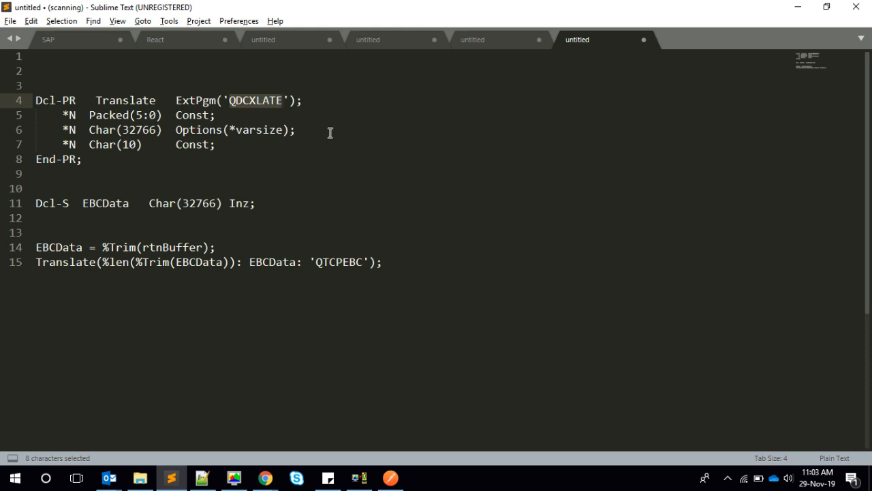
{"action": "key", "text": "ctrl+c"}
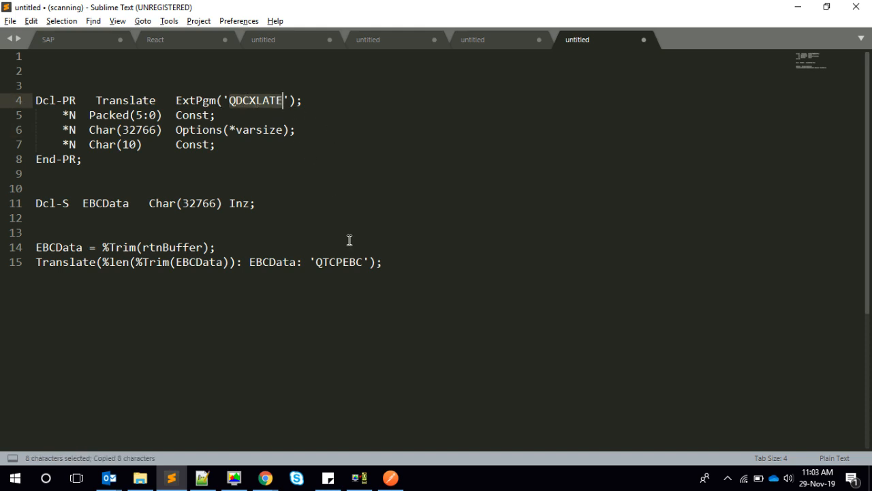
{"action": "left_click", "coordinate": [360, 477]}
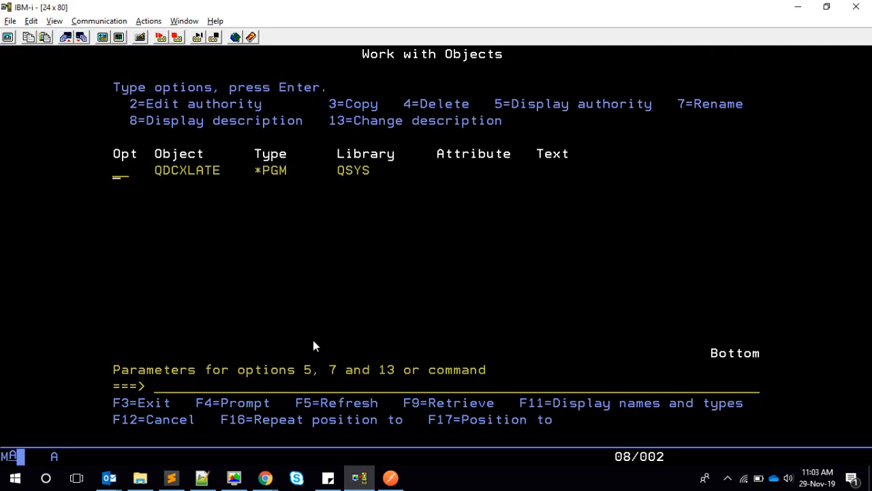
{"action": "mouse_move", "coordinate": [212, 221]}
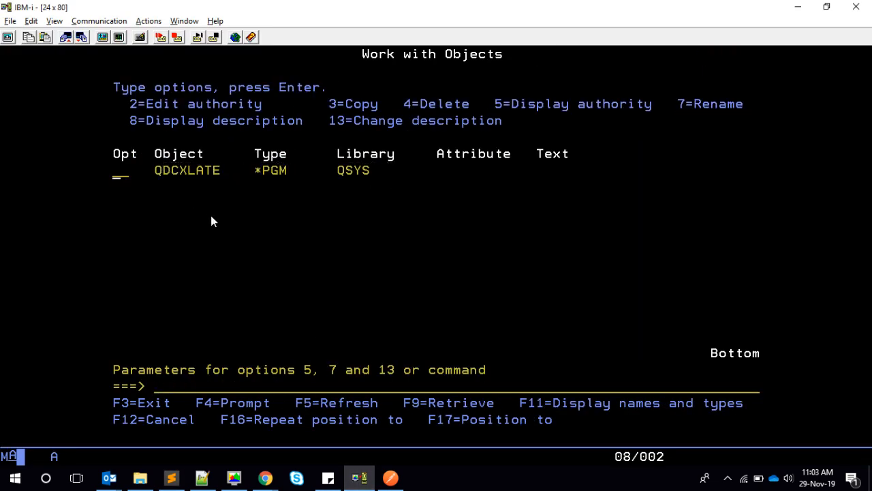
- Copy the Dcl-PR Translate prototype and select the Dcl-S EBCData declaration line
{"action": "left_click", "coordinate": [169, 477]}
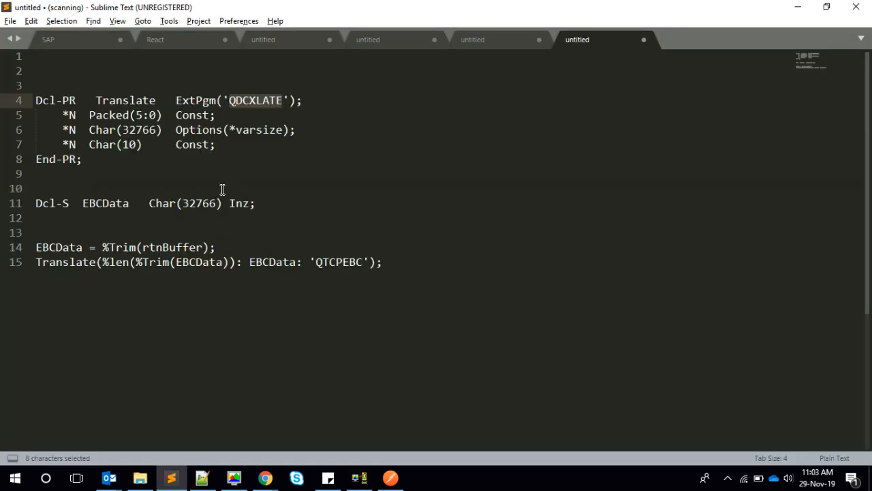
{"action": "mouse_move", "coordinate": [183, 171]}
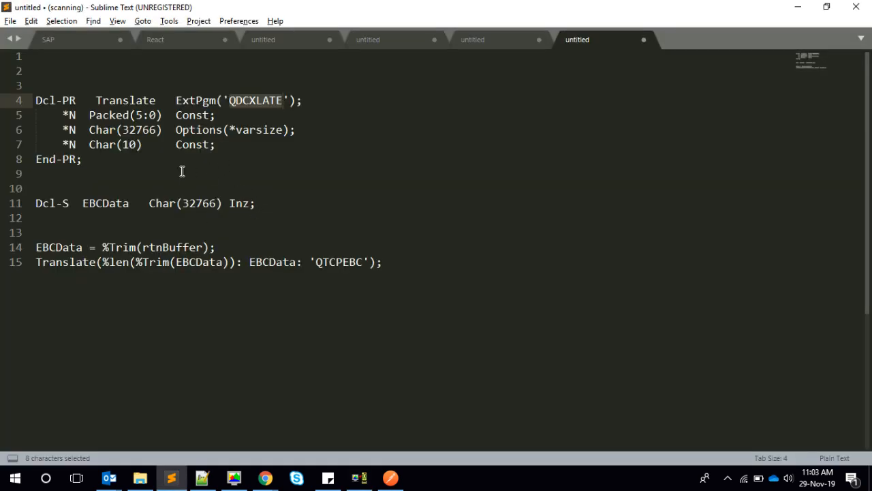
{"action": "left_click", "coordinate": [360, 477]}
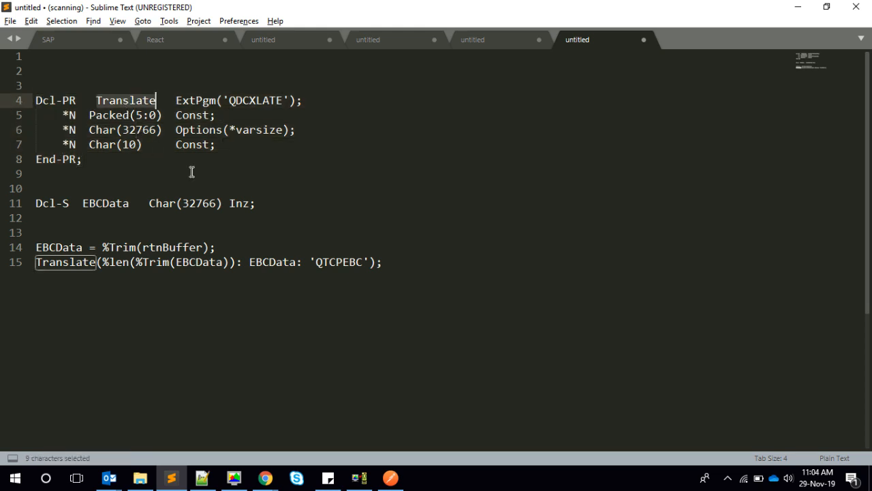
{"action": "mouse_move", "coordinate": [213, 131]}
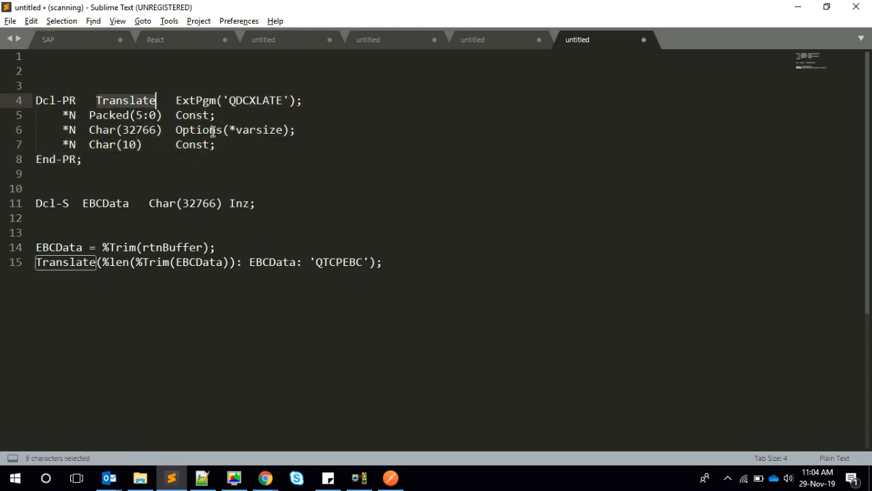
{"action": "mouse_move", "coordinate": [267, 283]}
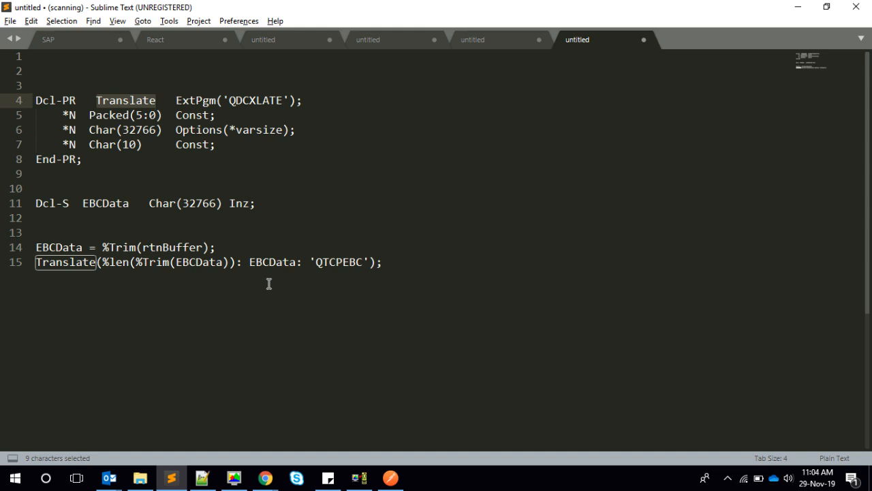
{"action": "mouse_move", "coordinate": [266, 261]}
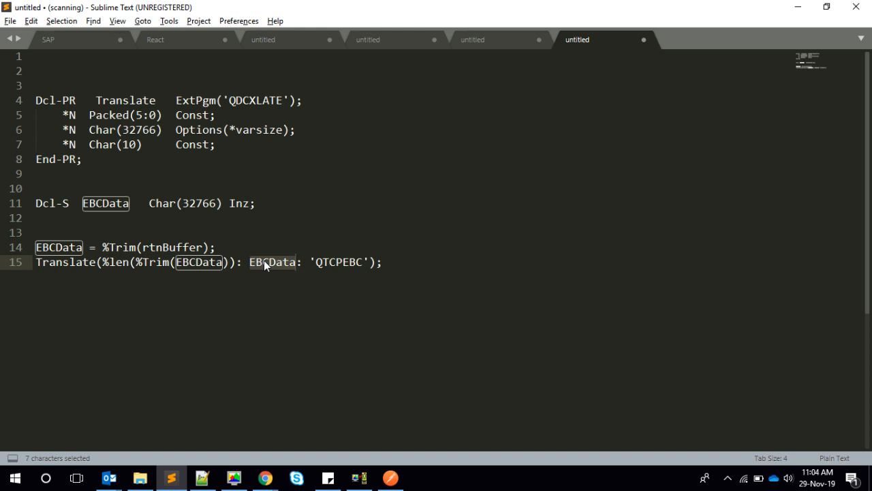
{"action": "left_click", "coordinate": [295, 262]}
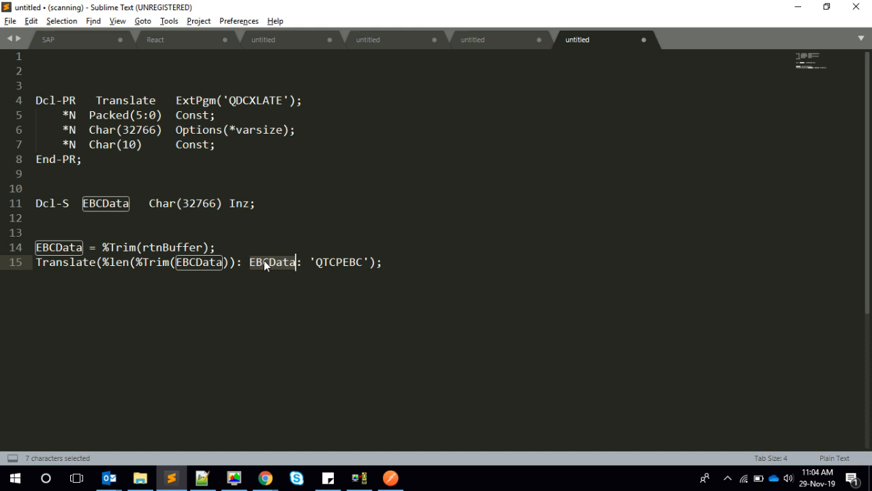
{"action": "mouse_move", "coordinate": [310, 264]}
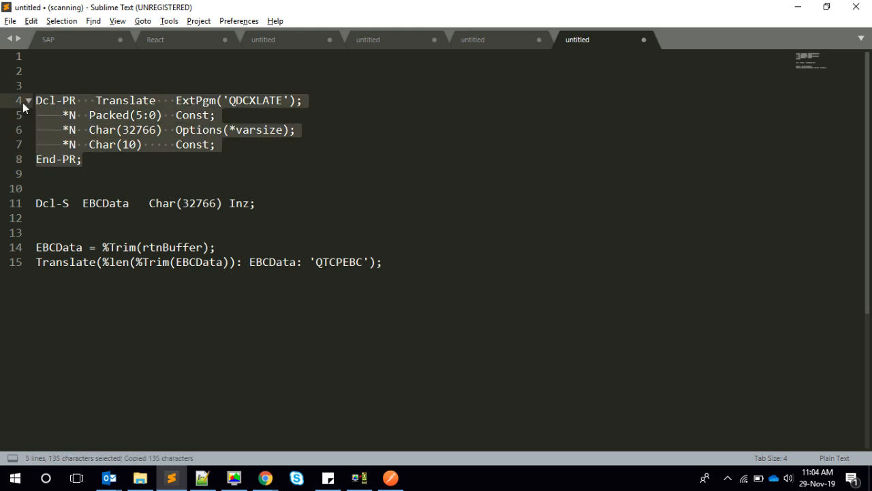
{"action": "left_click", "coordinate": [360, 477]}
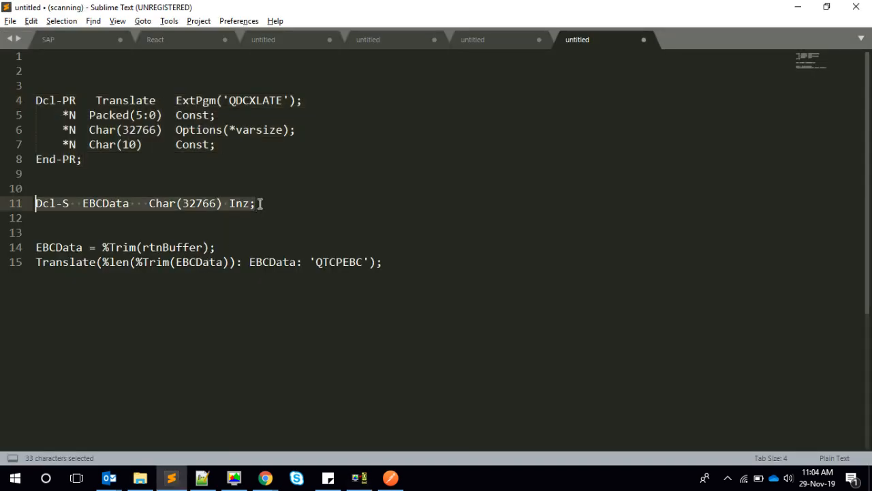
{"action": "left_click", "coordinate": [360, 477]}
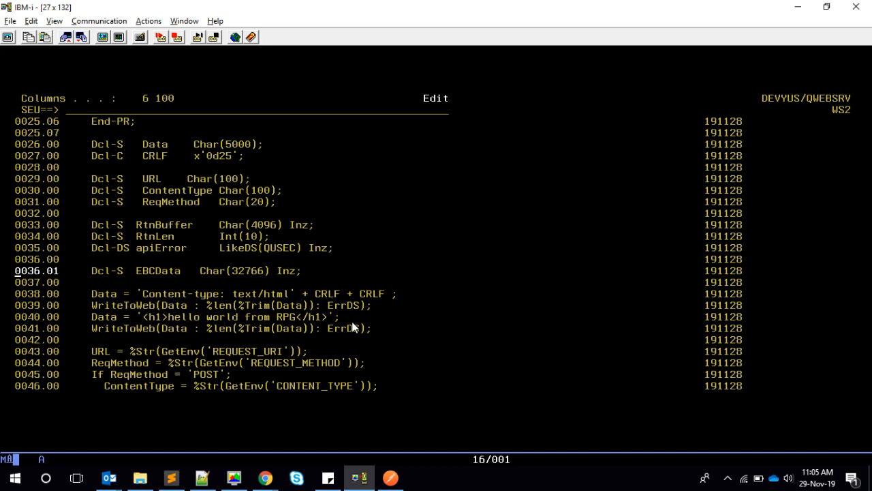
- Scroll the WS2 source down to the POST logic below the EBCData declaration
{"action": "scroll", "scroll_direction": "down", "scroll_amount": 3}
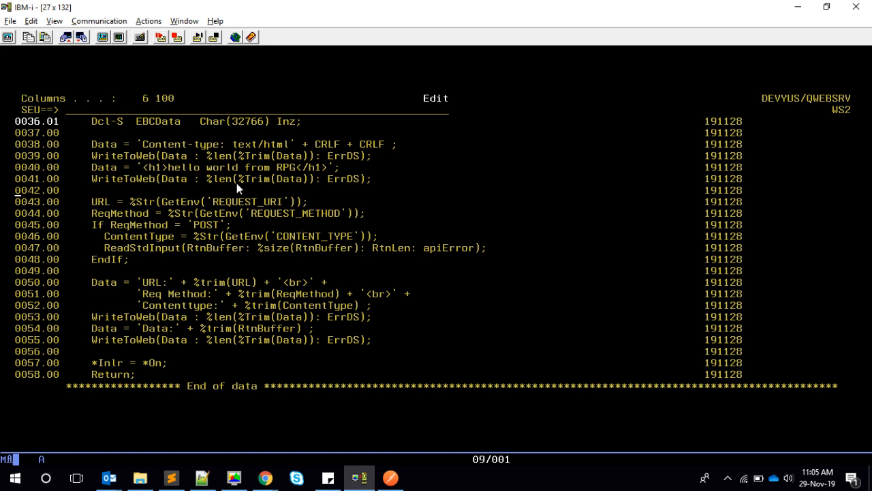
{"action": "mouse_move", "coordinate": [123, 234]}
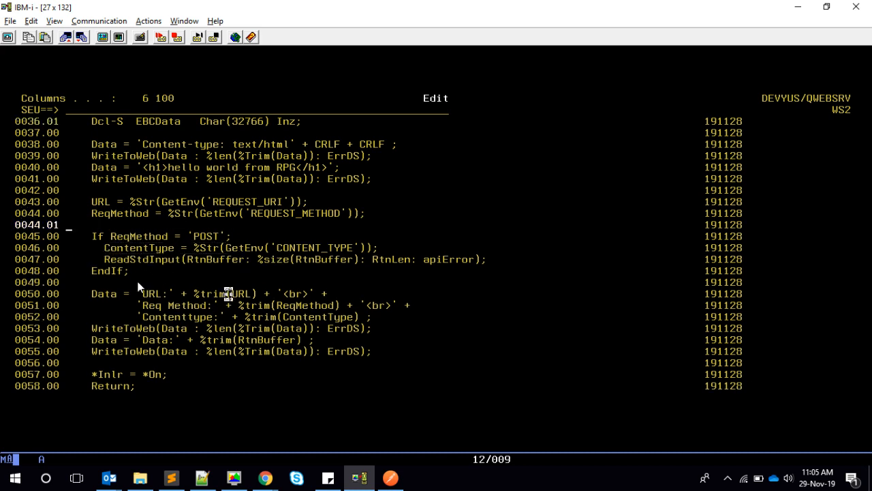
{"action": "mouse_move", "coordinate": [508, 319]}
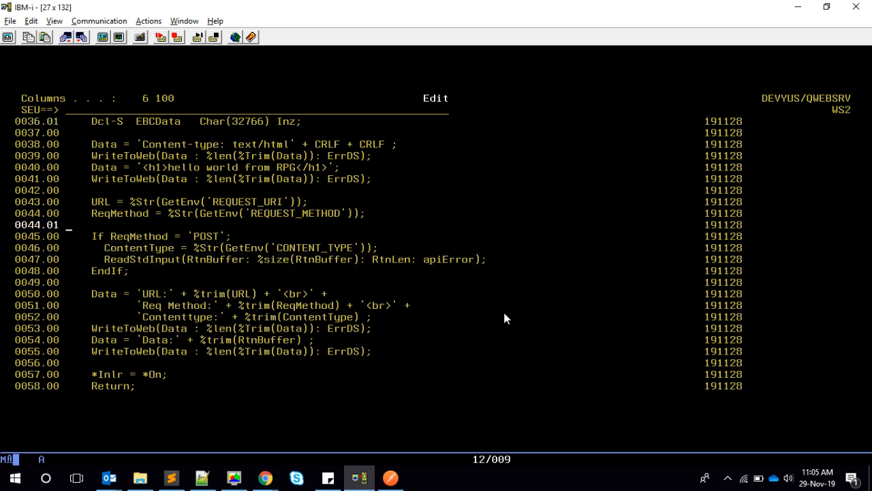
{"action": "mouse_move", "coordinate": [202, 275]}
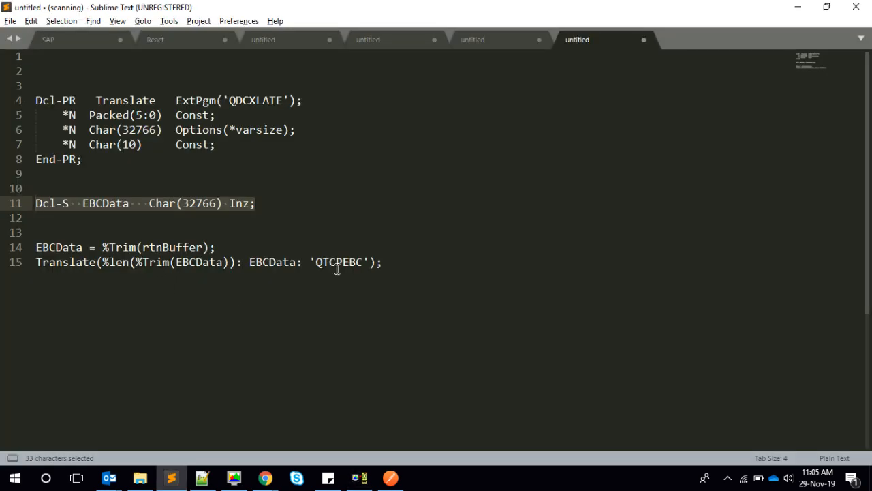
- After ReadStdInput, set EBCData = %Trim(rtnBuffer) and Translate it with QTCPEBC
{"action": "left_click", "coordinate": [215, 247]}
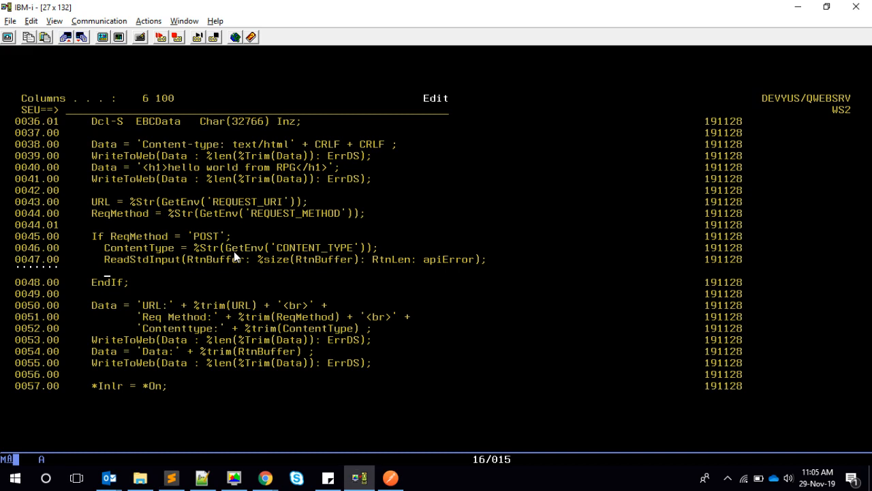
{"action": "type", "text": "EBCData = %Trim(rtnBuffer);"}
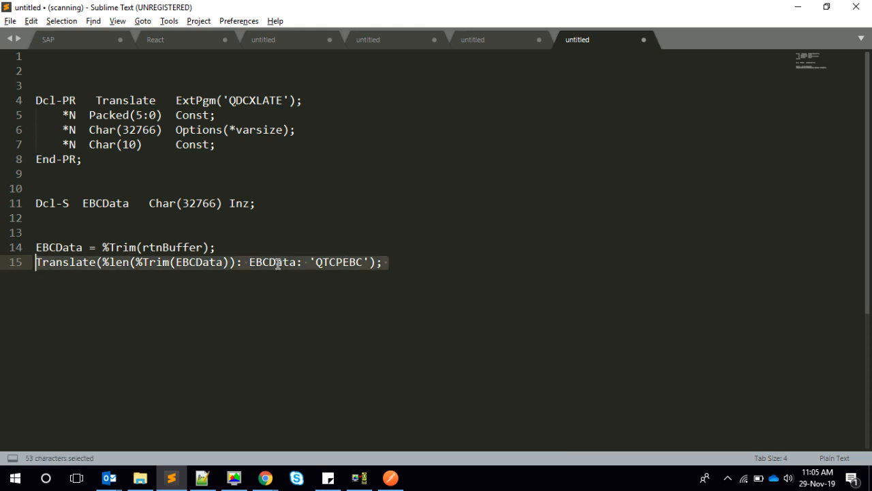
{"action": "left_click", "coordinate": [360, 477]}
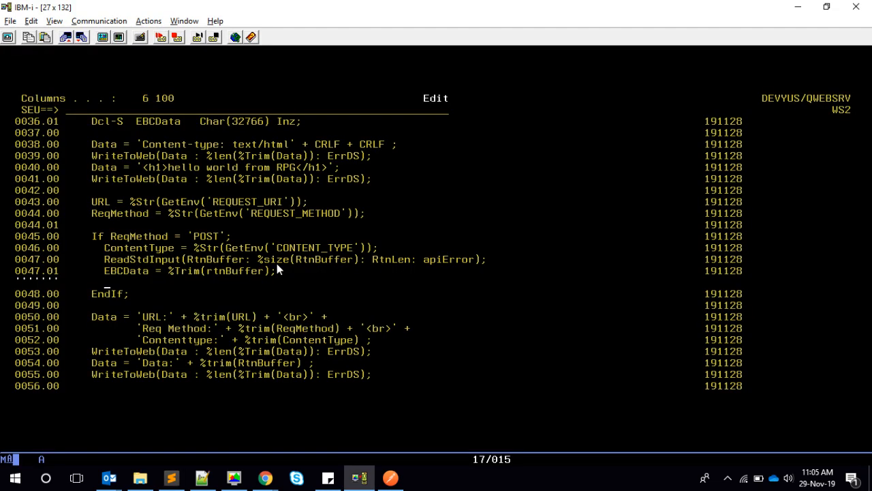
{"action": "type", "text": "Translate(%len(%Trim(EBCData)): EBCData: 'QTCPEBC');"}
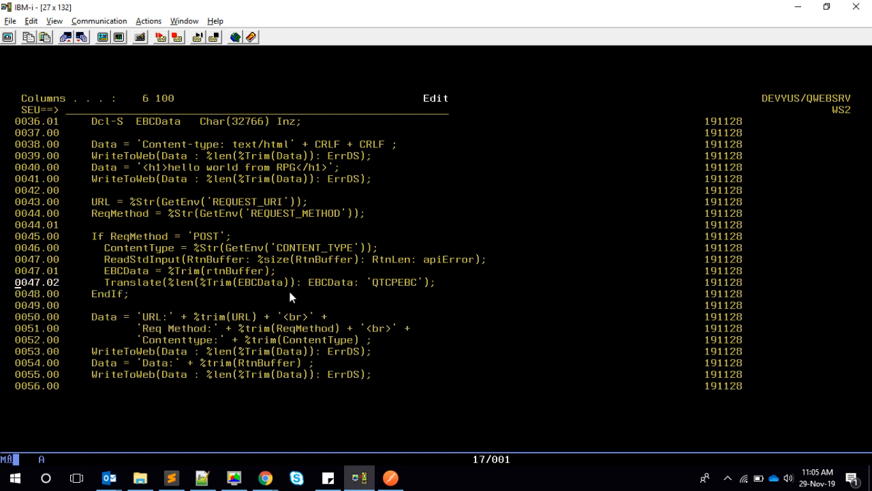
{"action": "mouse_move", "coordinate": [294, 293]}
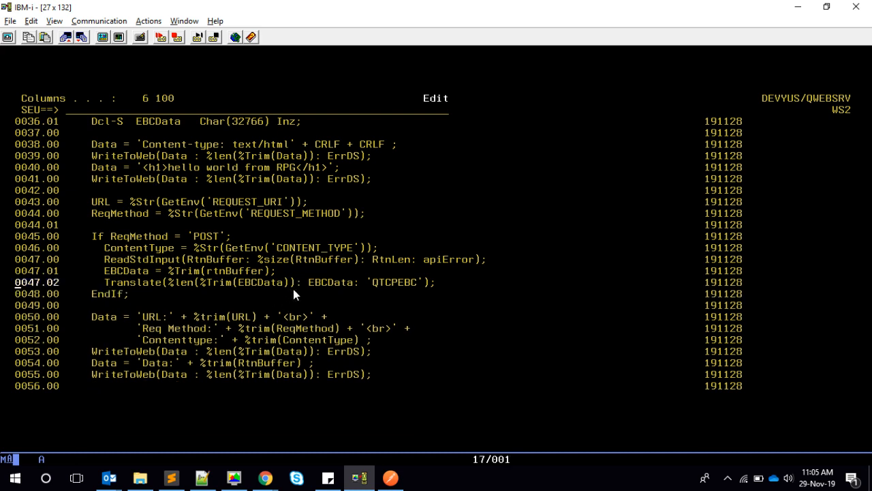
{"action": "mouse_move", "coordinate": [379, 316]}
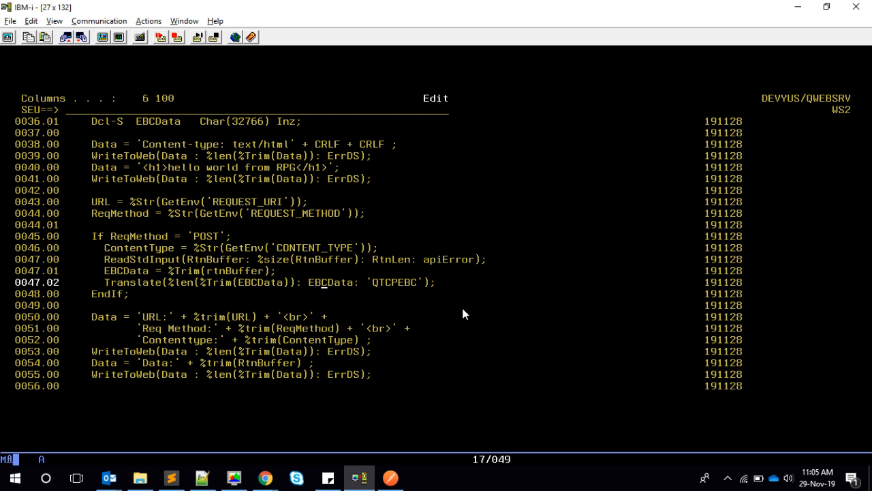
- Write EBCData as Converted Data with CRLF, exit SEU and recompile WS2
{"action": "scroll", "scroll_direction": "down", "scroll_amount": 3}
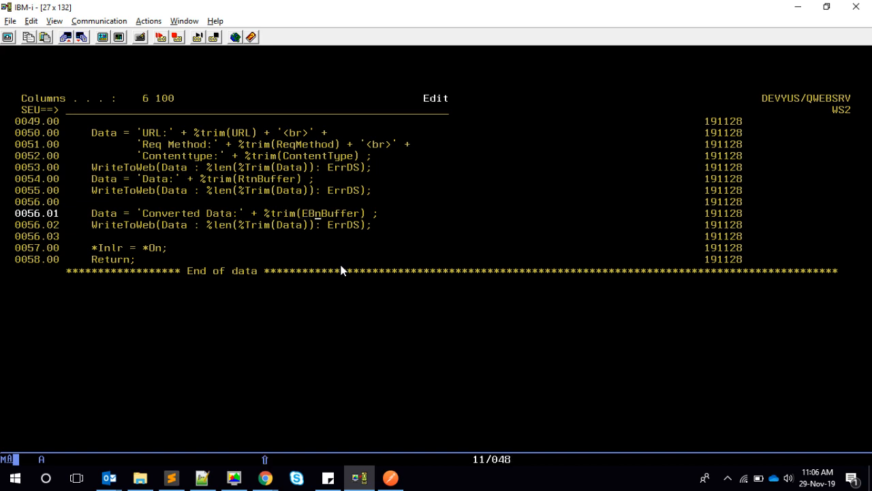
{"action": "type", "text": "EBCData"}
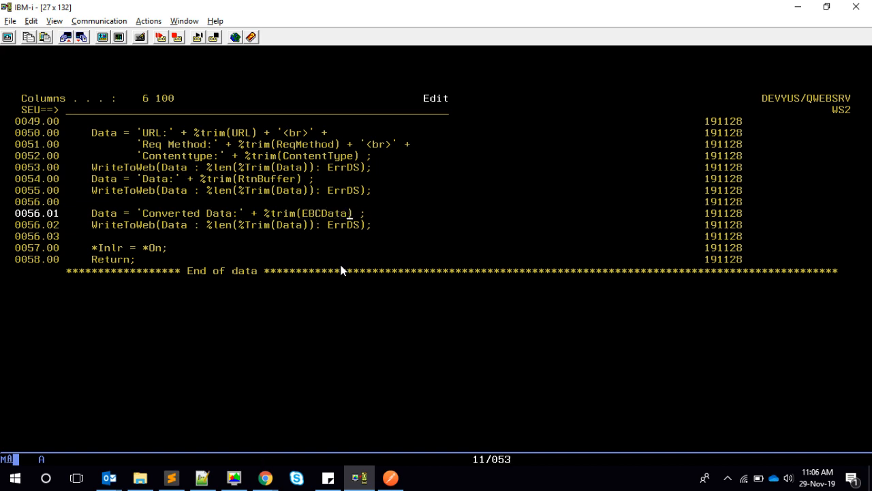
{"action": "mouse_move", "coordinate": [243, 206]}
{"action": "type", "text": "+ 'C"}
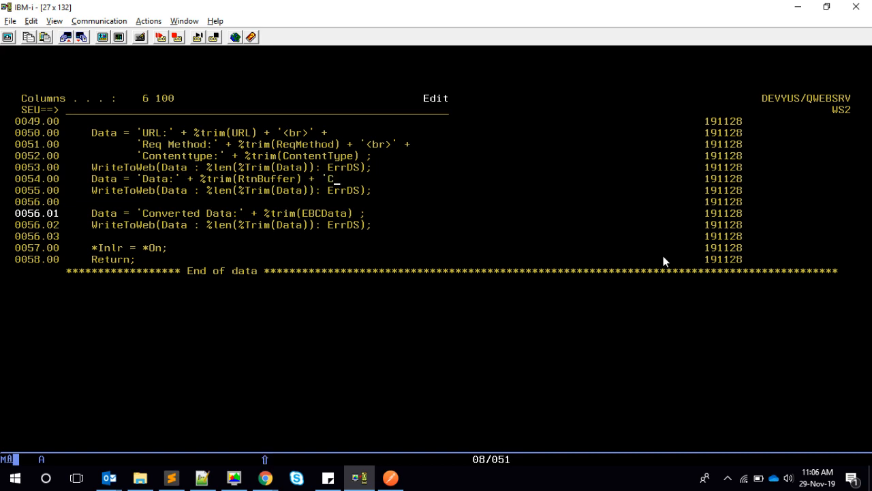
{"action": "type", "text": "RLF ;"}
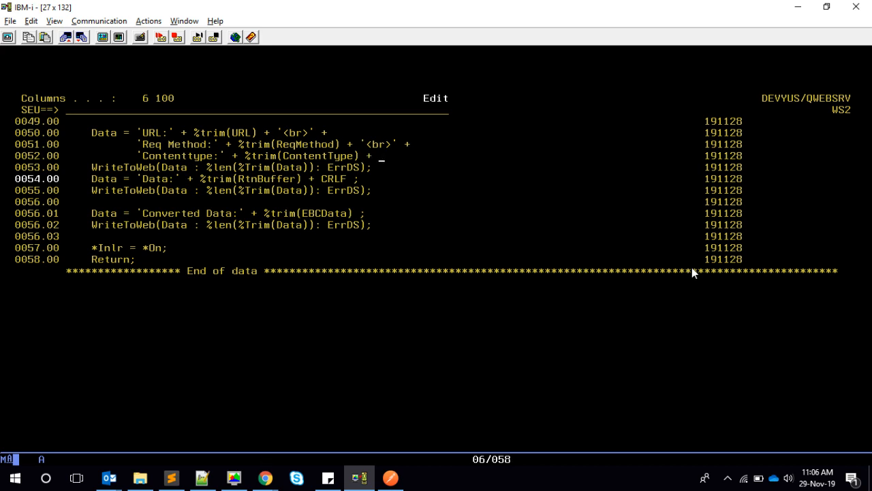
{"action": "type", "text": "CRLF ;"}
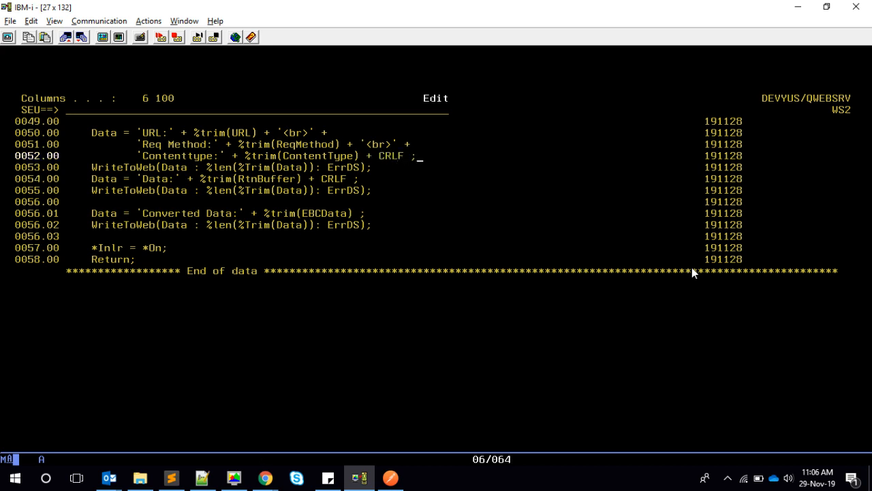
{"action": "type", "text": "f"}
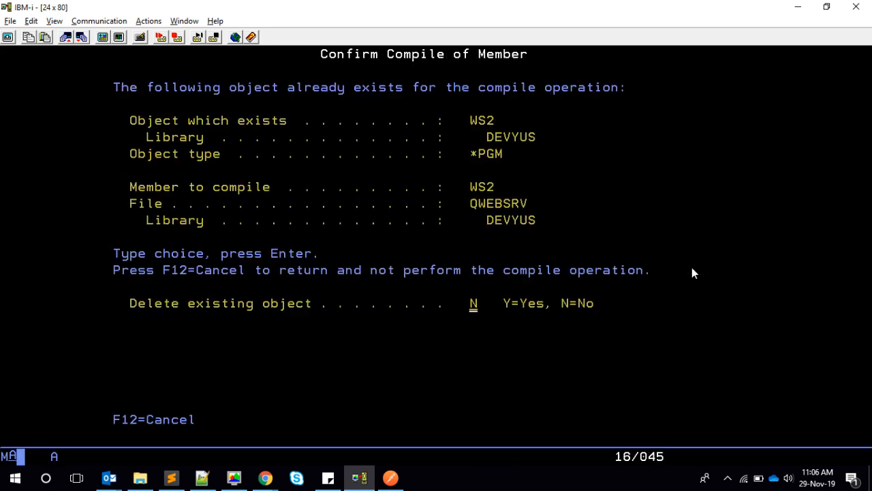
{"action": "key", "text": "Enter"}
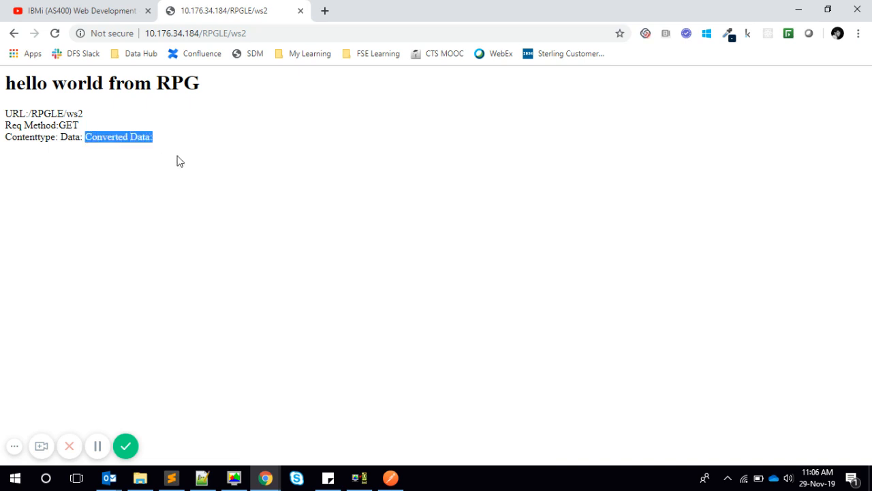
{"action": "mouse_move", "coordinate": [341, 374]}
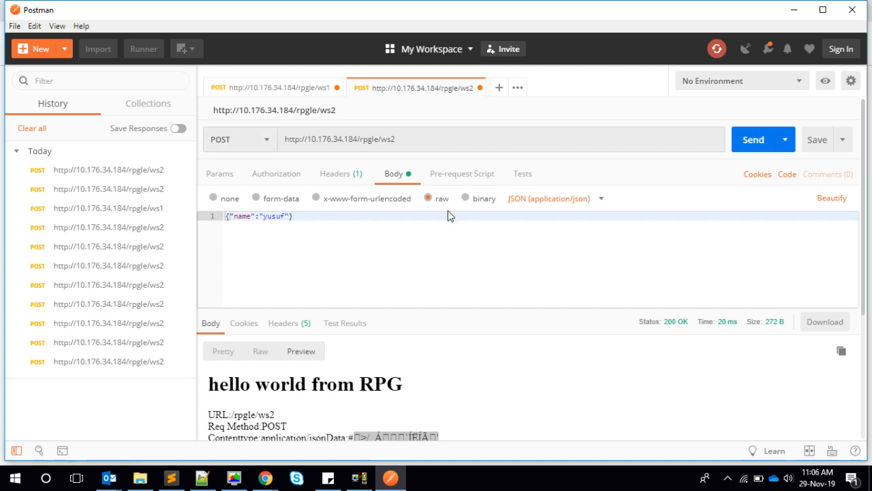
{"action": "mouse_move", "coordinate": [589, 210]}
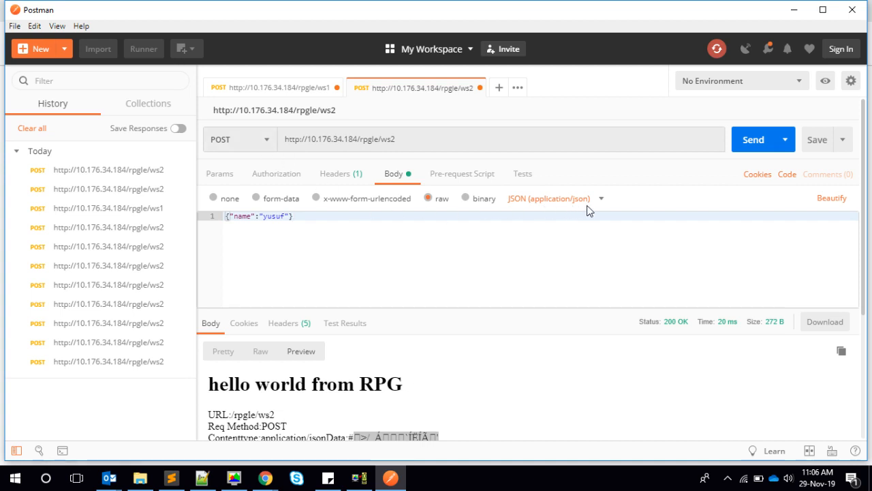
{"action": "mouse_move", "coordinate": [730, 185]}
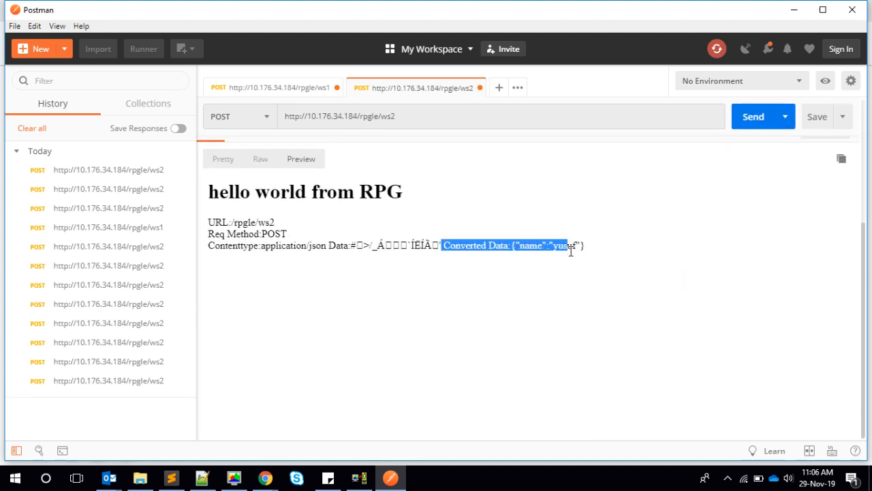
- Enlarge the POST response showing Converted Data {"name":"yusuf"}
{"action": "left_click", "coordinate": [752, 118]}
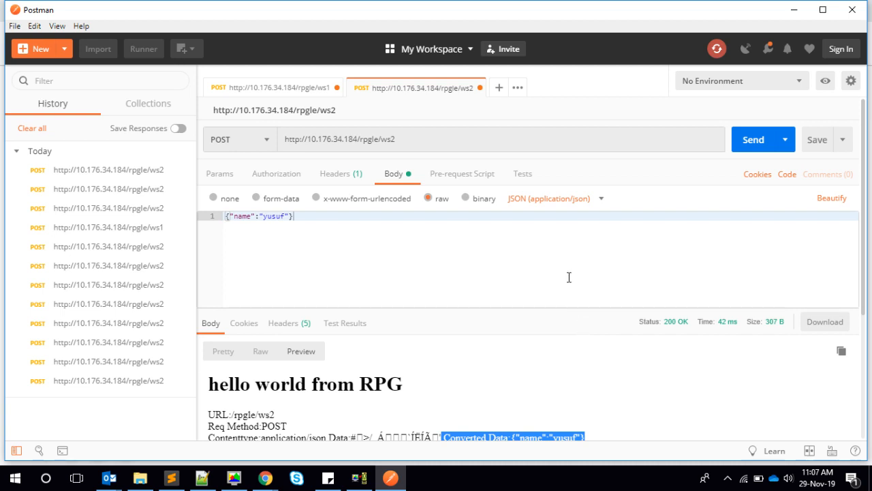
{"action": "left_click", "coordinate": [548, 199]}
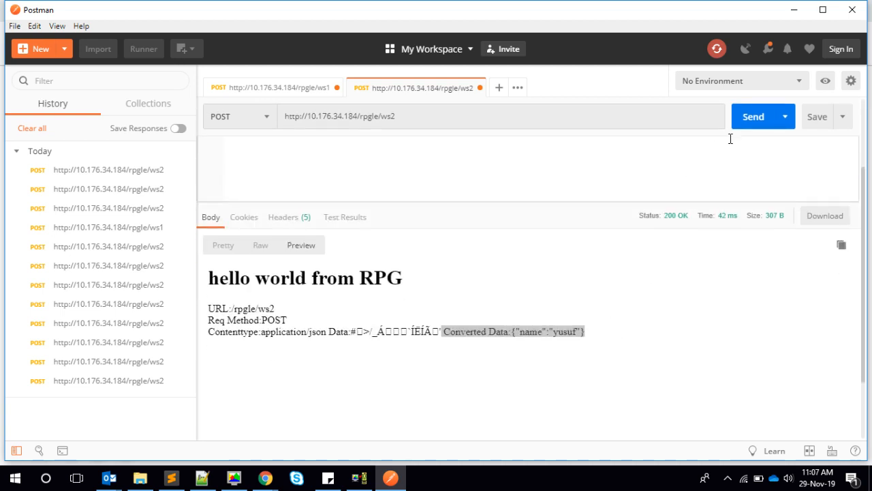
- Send the ws2 POST with the {"name":"yusuf"} body as text/plain
{"action": "left_click", "coordinate": [752, 116]}
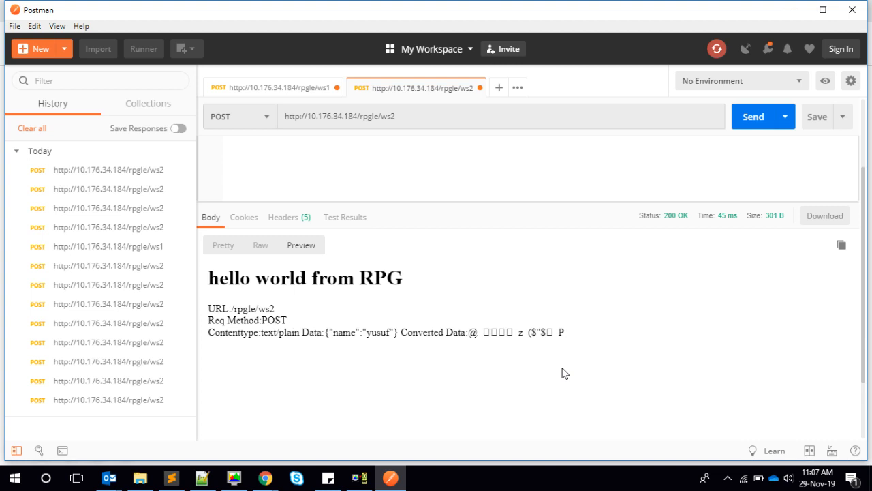
{"action": "mouse_move", "coordinate": [428, 390]}
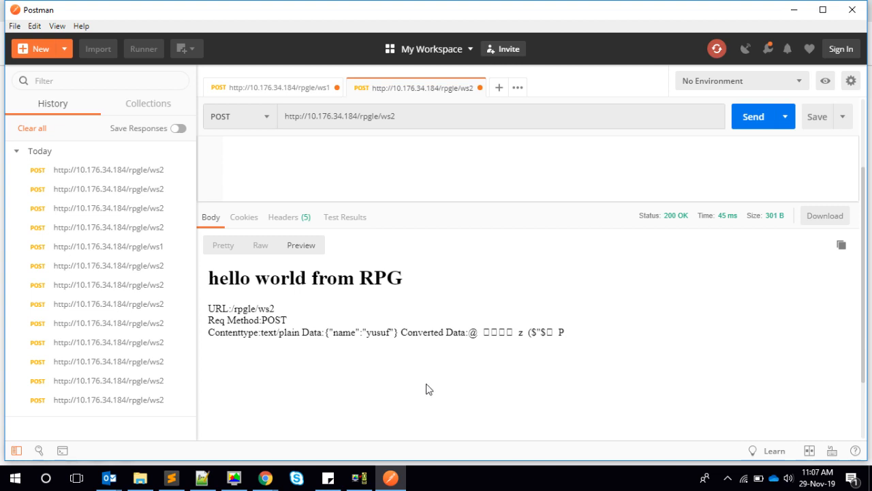
{"action": "mouse_move", "coordinate": [244, 349]}
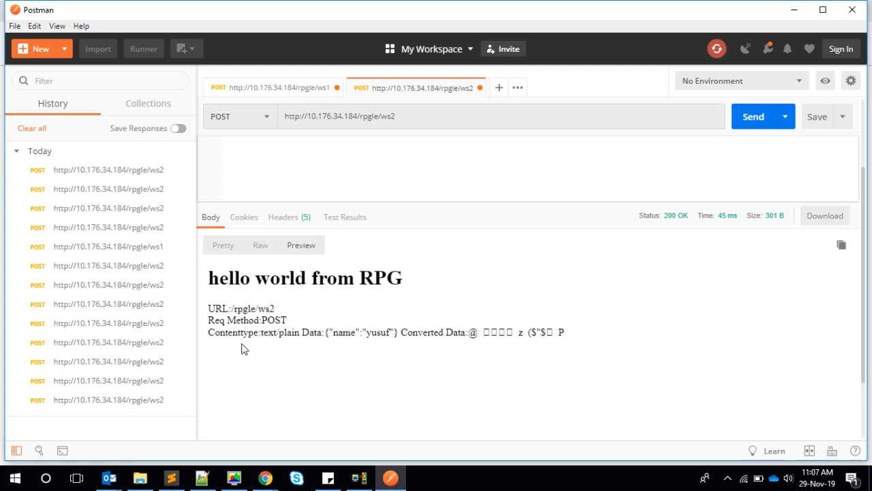
{"action": "mouse_move", "coordinate": [273, 349]}
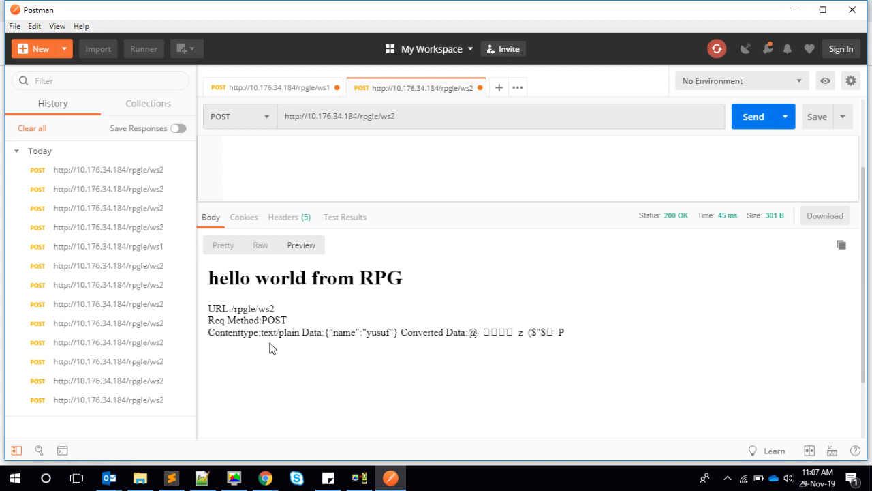
{"action": "mouse_move", "coordinate": [266, 332]}
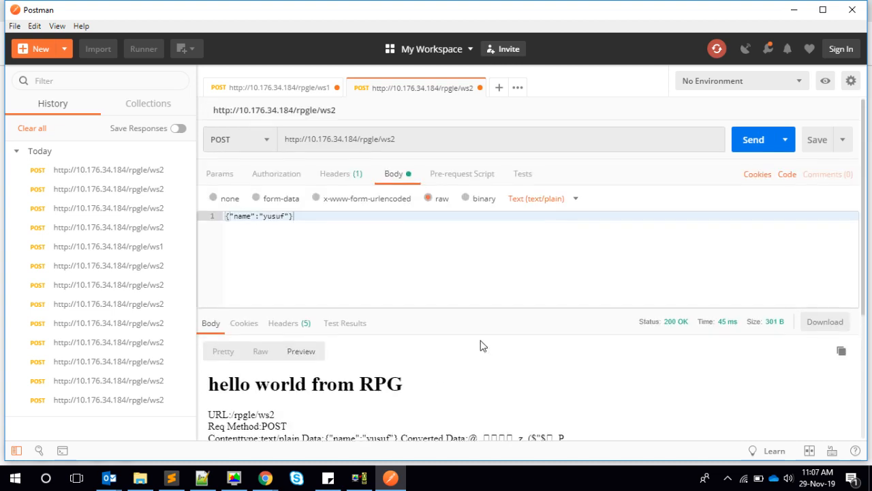
- Dismiss the Save dialog, reload the ws2 request from History and send it with the JSON body
{"action": "left_click", "coordinate": [818, 139]}
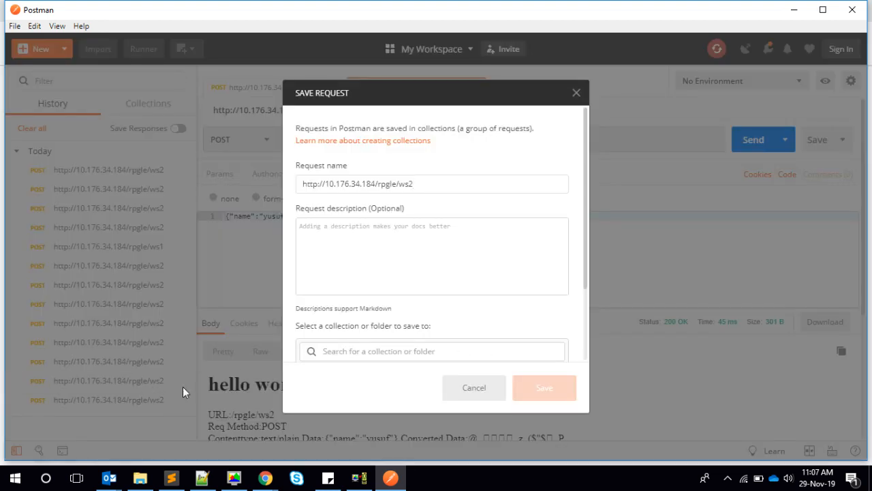
{"action": "left_click", "coordinate": [474, 387]}
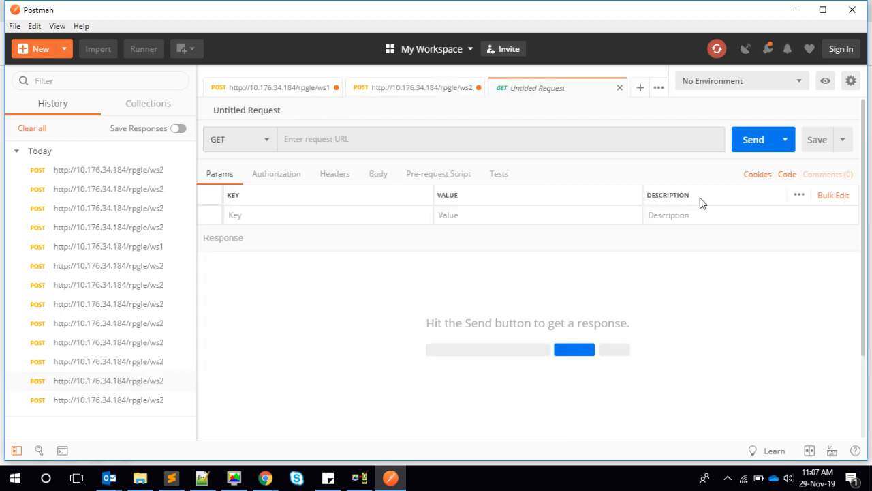
{"action": "left_click", "coordinate": [753, 139]}
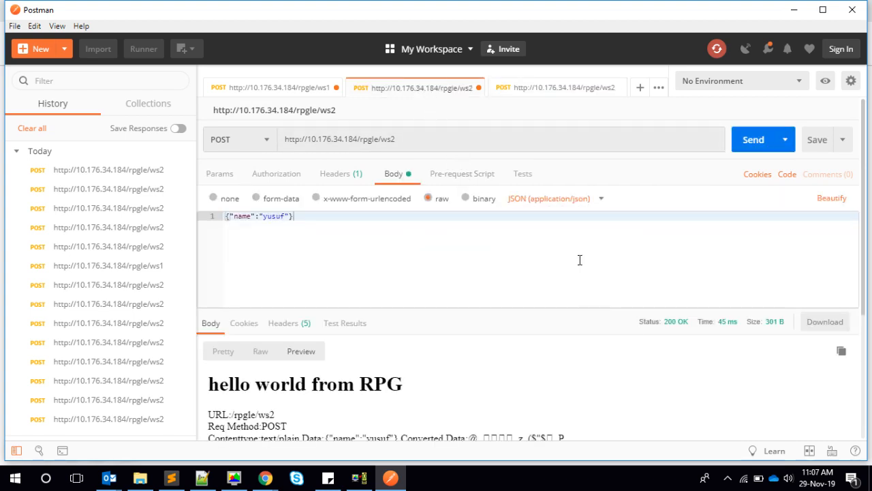
{"action": "left_click", "coordinate": [753, 139]}
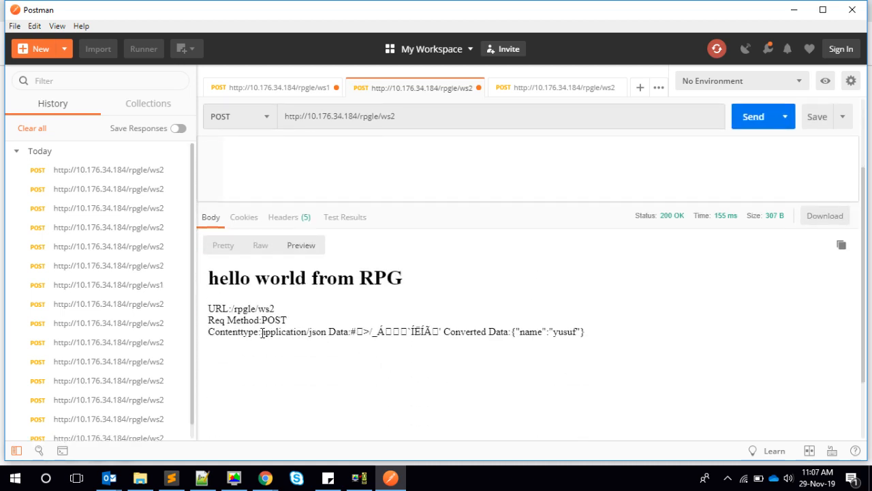
- Highlight application/json in the response and switch to the 5250 emulator session
{"action": "double_click", "coordinate": [294, 333]}
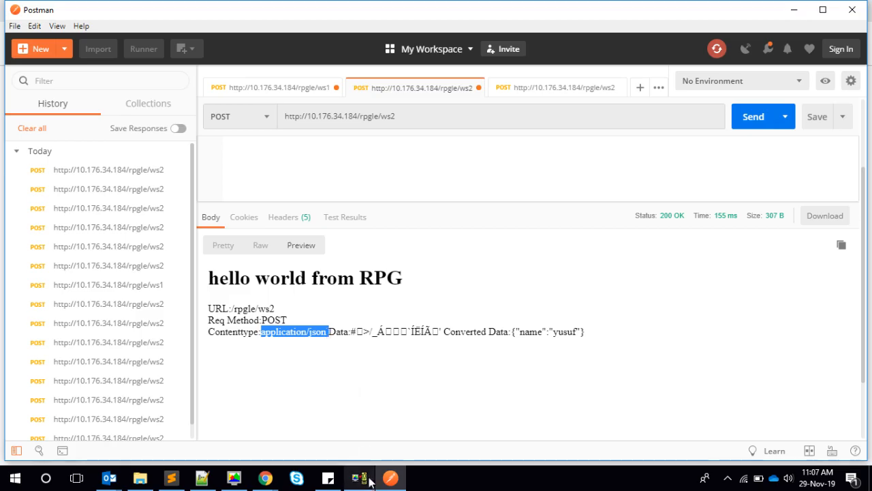
{"action": "left_click", "coordinate": [360, 477]}
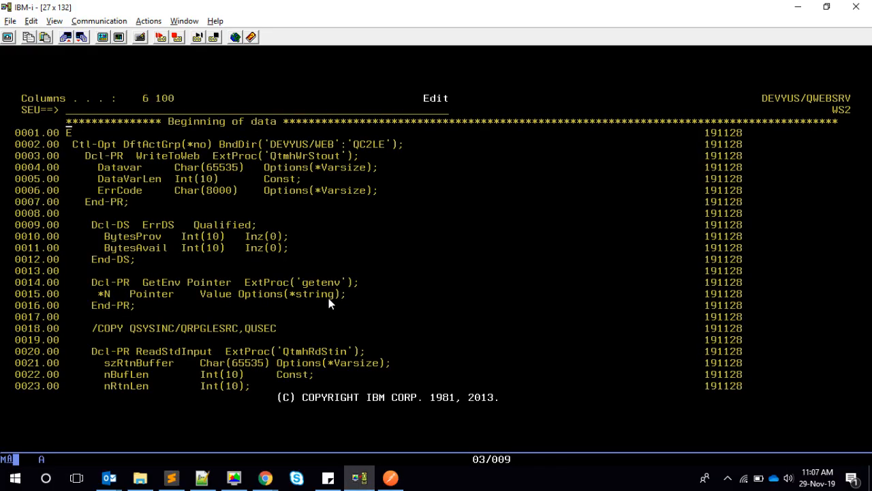
- Wrap the EBCData and Translate lines in If ContentType = 'application/json'; … EndIf; in the WS2 source
{"action": "scroll", "scroll_direction": "down", "scroll_amount": 3}
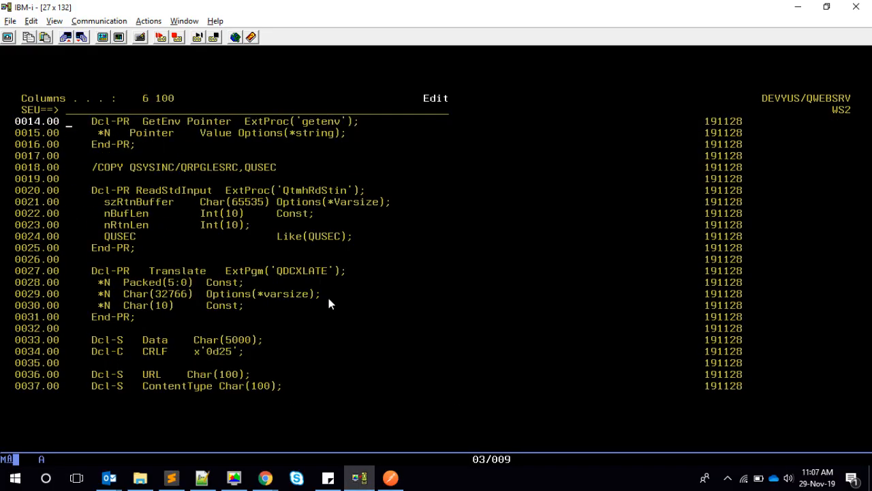
{"action": "scroll", "scroll_direction": "down", "scroll_amount": 3}
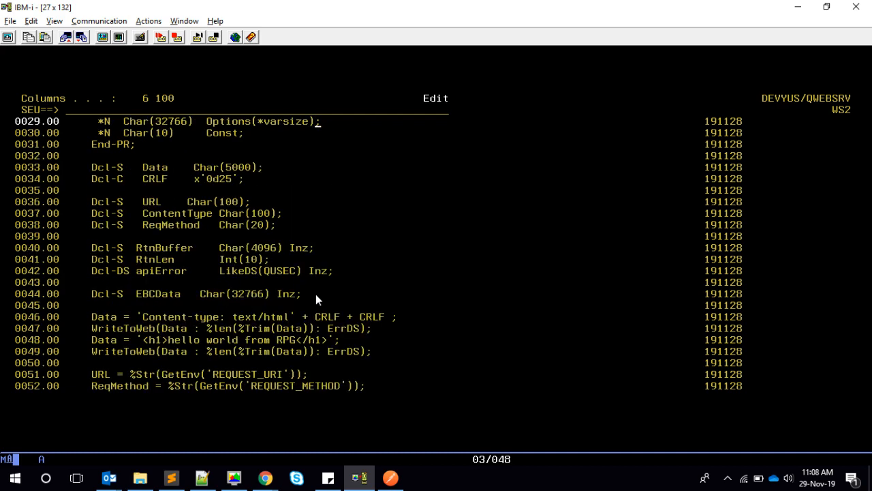
{"action": "scroll", "scroll_direction": "down", "scroll_amount": 3}
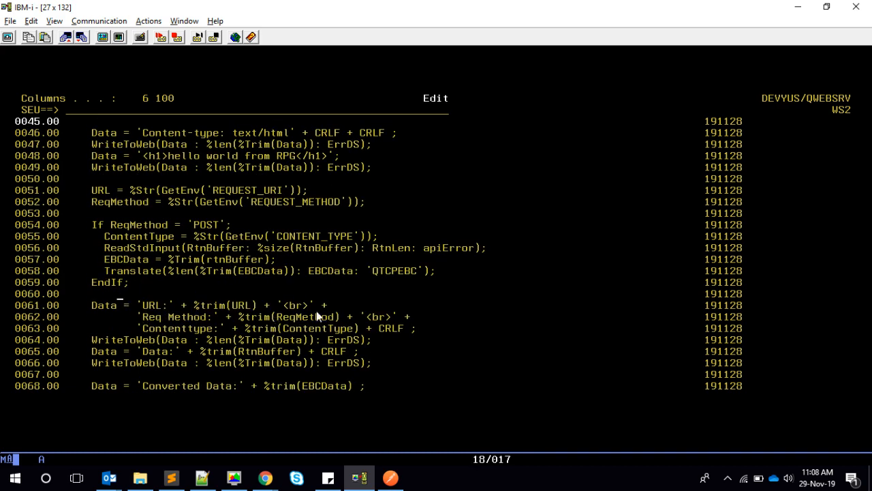
{"action": "scroll", "scroll_direction": "down", "scroll_amount": 3}
{"action": "type", "text": "If"}
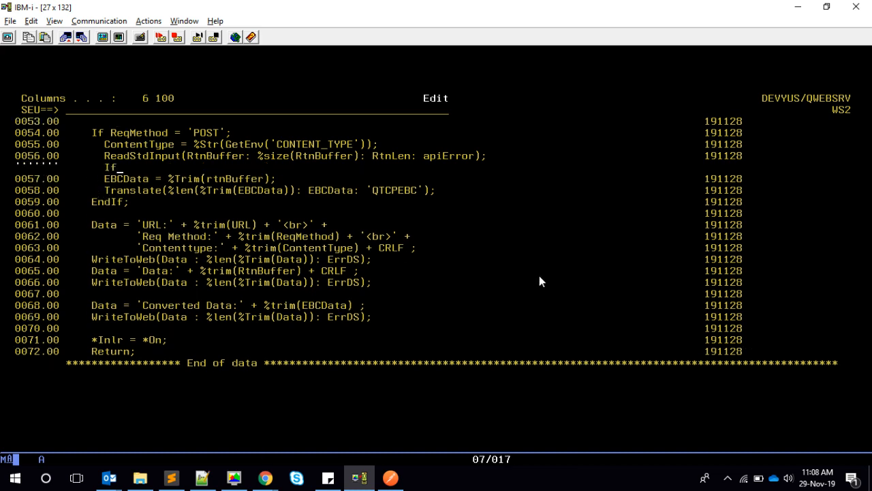
{"action": "type", "text": "ContentType ="}
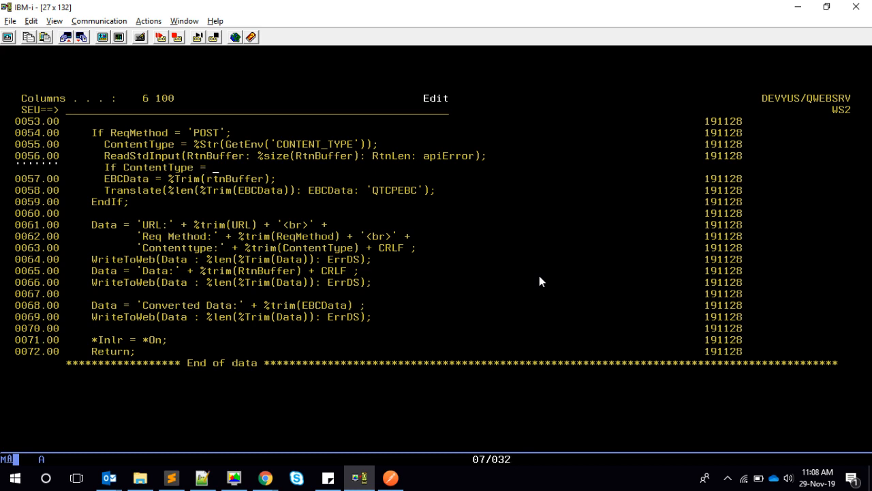
{"action": "type", "text": "'application"}
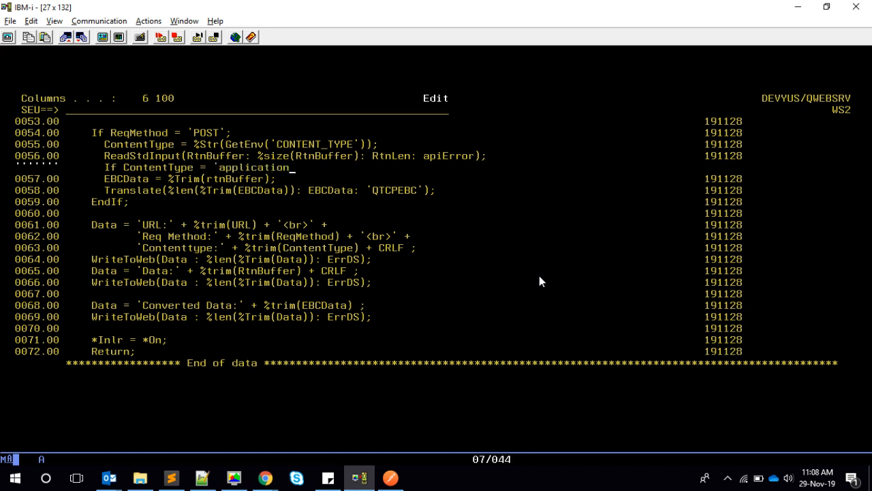
{"action": "type", "text": "/json';"}
{"action": "type", "text": "EndIf;"}
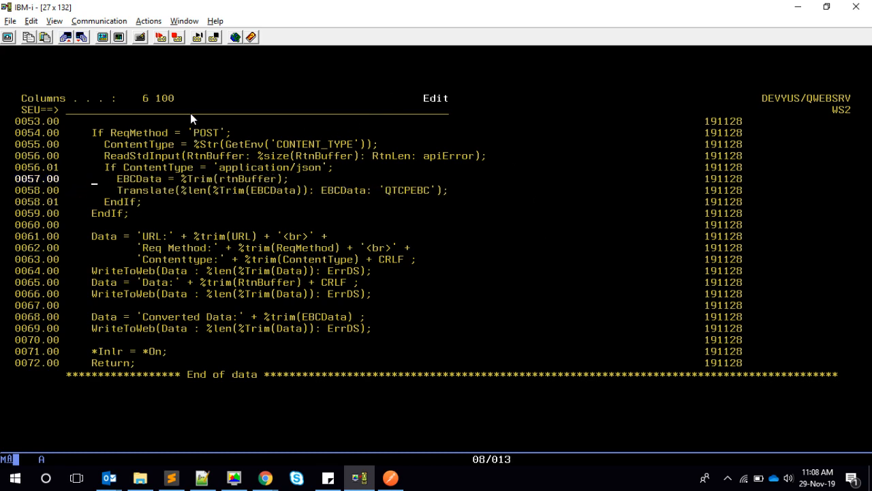
- Exit SEU and save the changed WS2 member
{"action": "key", "text": "F3"}
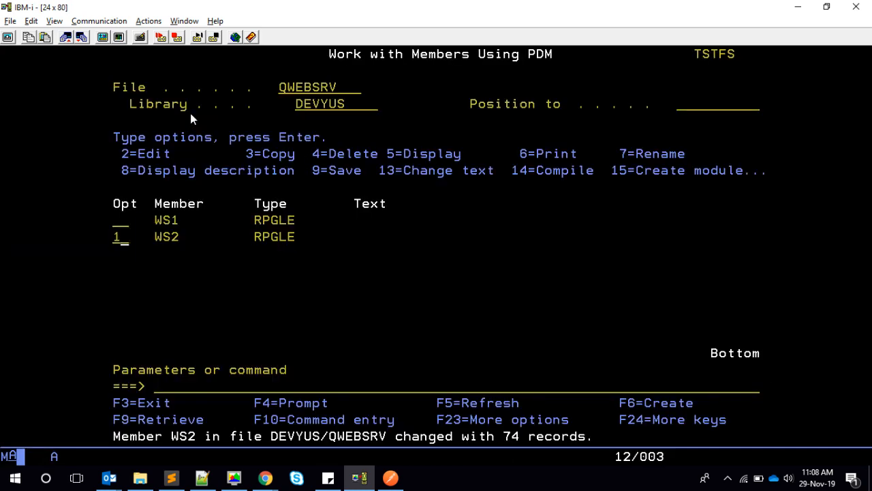
{"action": "key", "text": "Enter"}
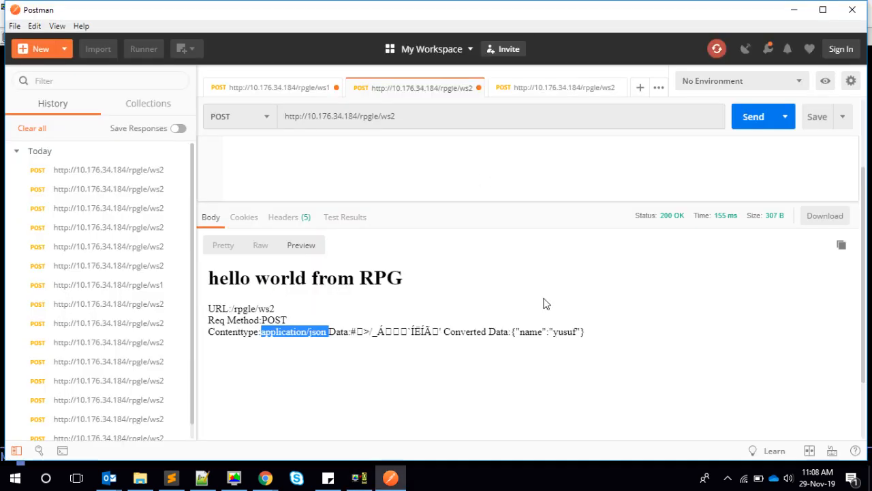
{"action": "mouse_move", "coordinate": [753, 117]}
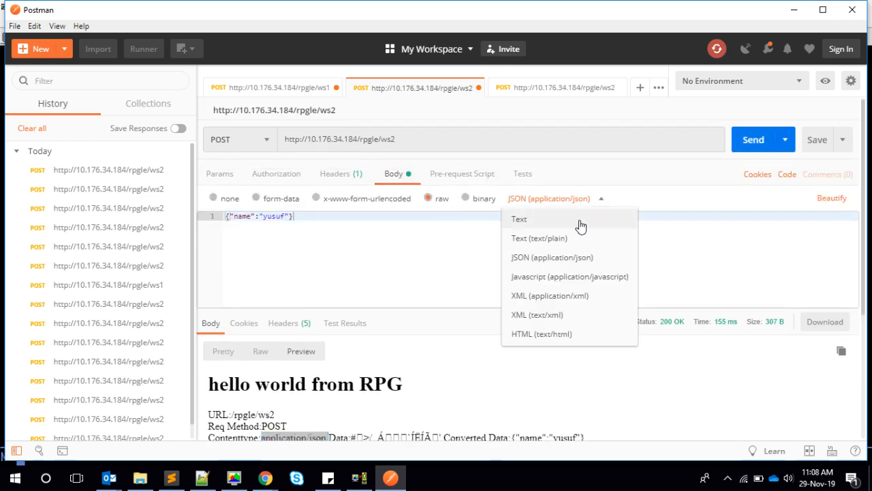
- Send a text/plain body to ws2 and observe the empty Converted Data, then switch back to JSON
{"action": "left_click", "coordinate": [540, 237]}
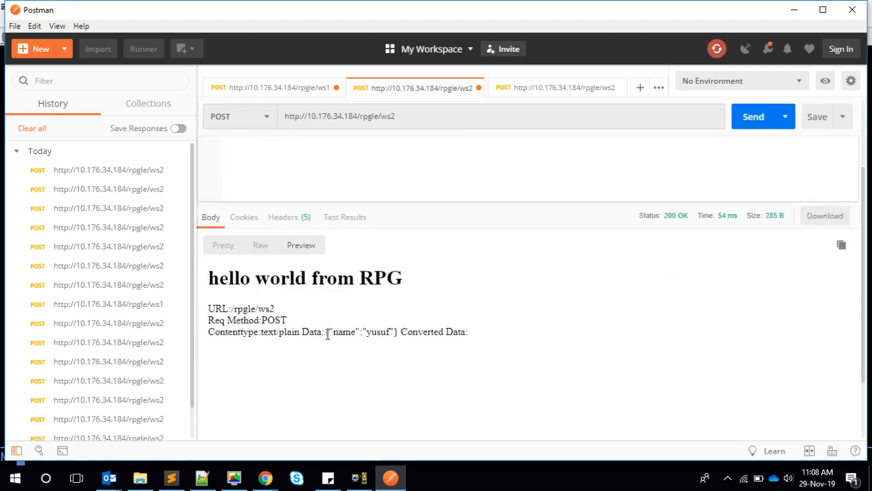
{"action": "double_click", "coordinate": [433, 333]}
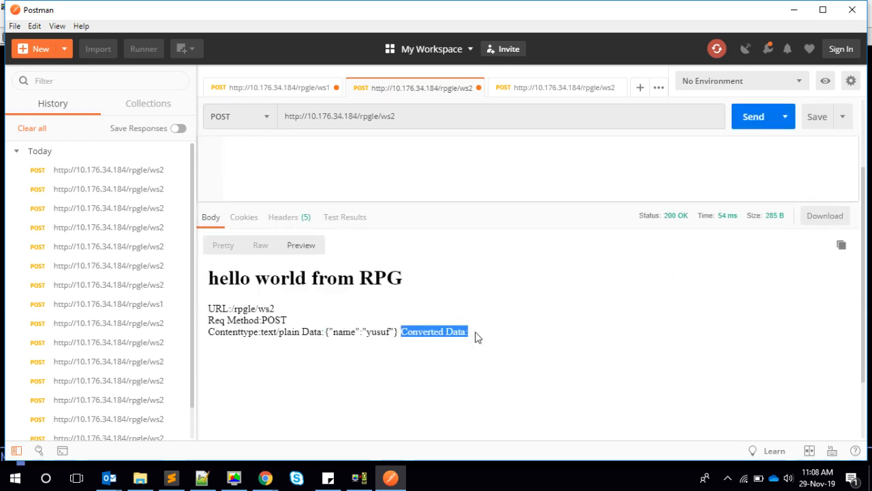
{"action": "left_click", "coordinate": [537, 199]}
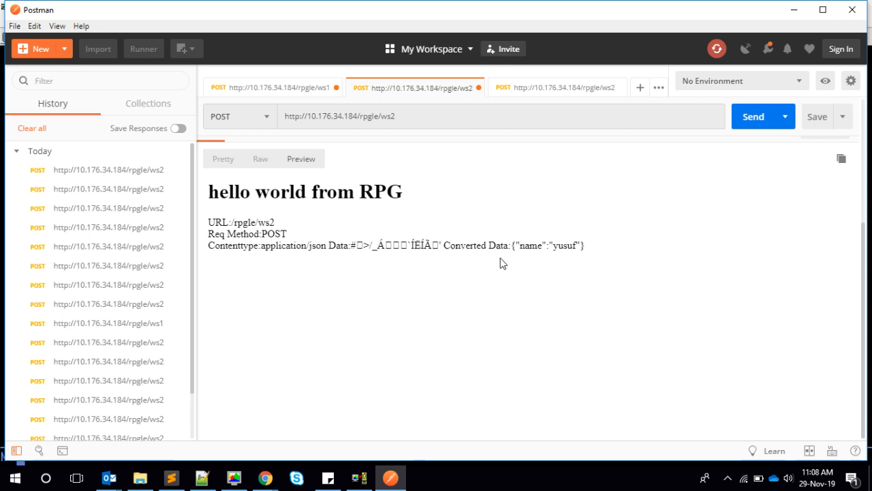
{"action": "mouse_move", "coordinate": [570, 296]}
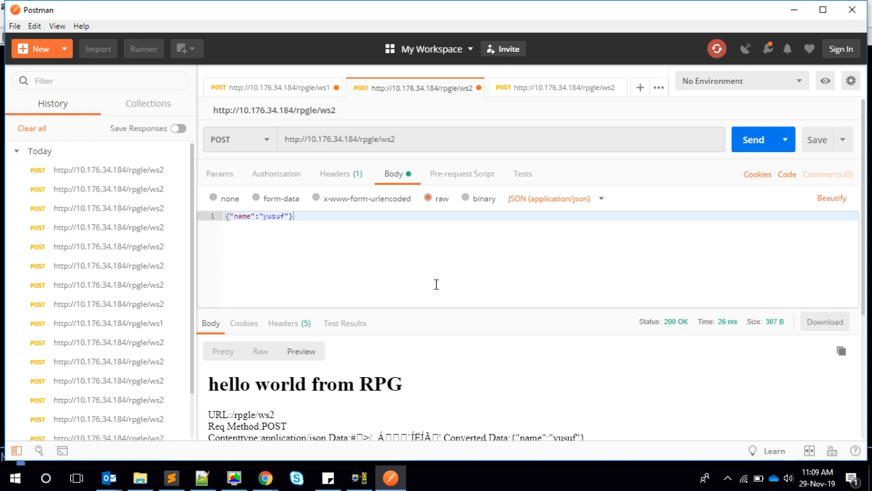
{"action": "mouse_move", "coordinate": [600, 277]}
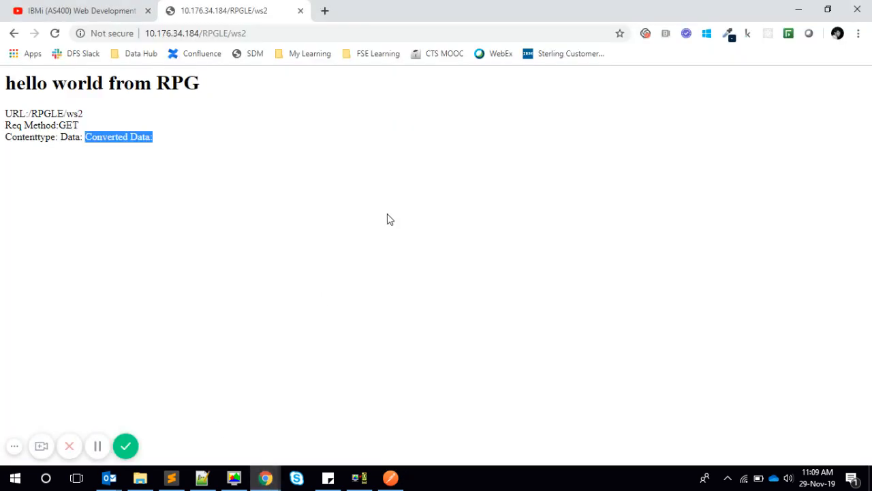
{"action": "left_click", "coordinate": [311, 188]}
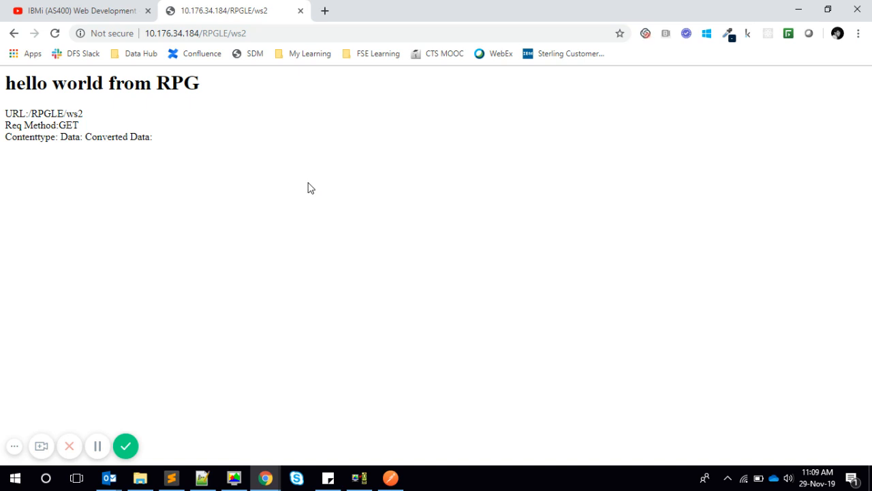
{"action": "mouse_move", "coordinate": [332, 196]}
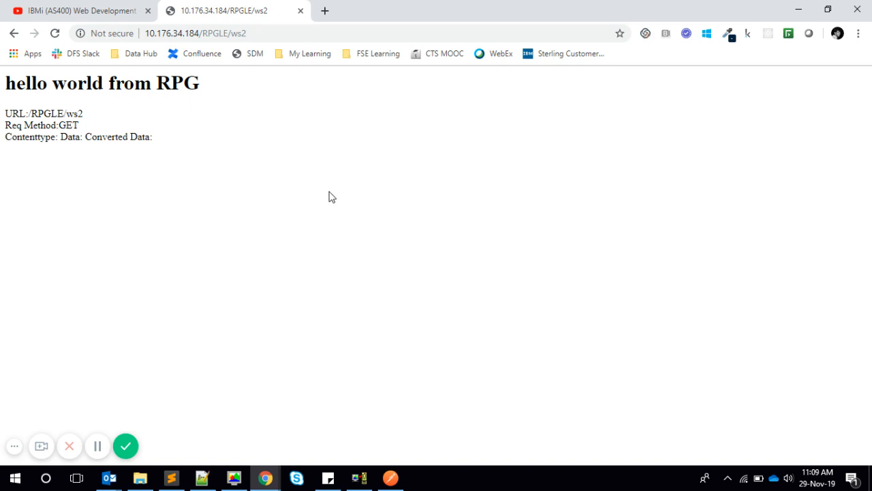
{"action": "mouse_move", "coordinate": [213, 278]}
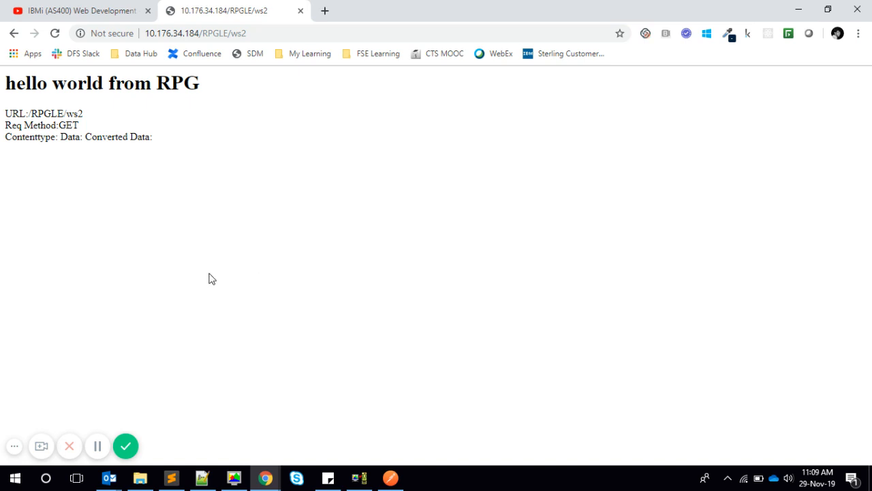